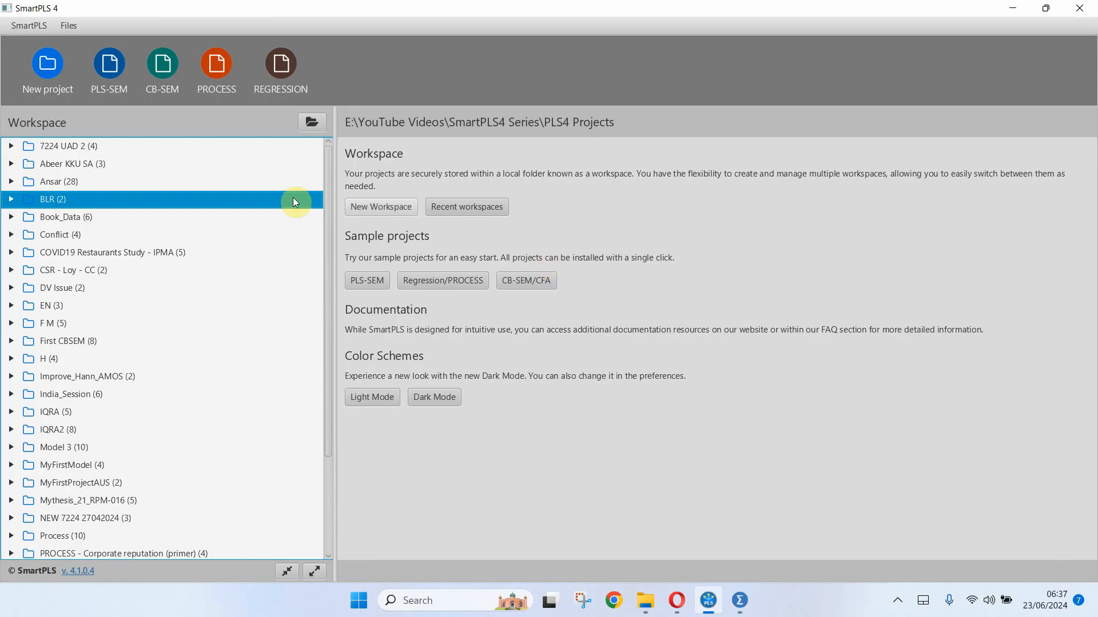
mouse_move(378, 206)
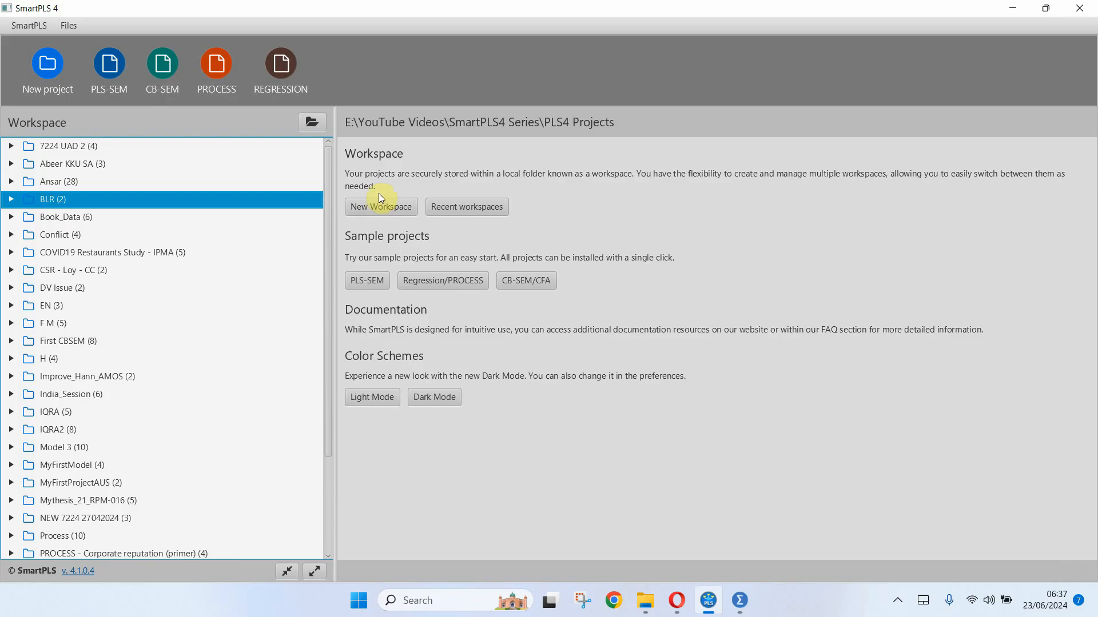
mouse_move(467, 6)
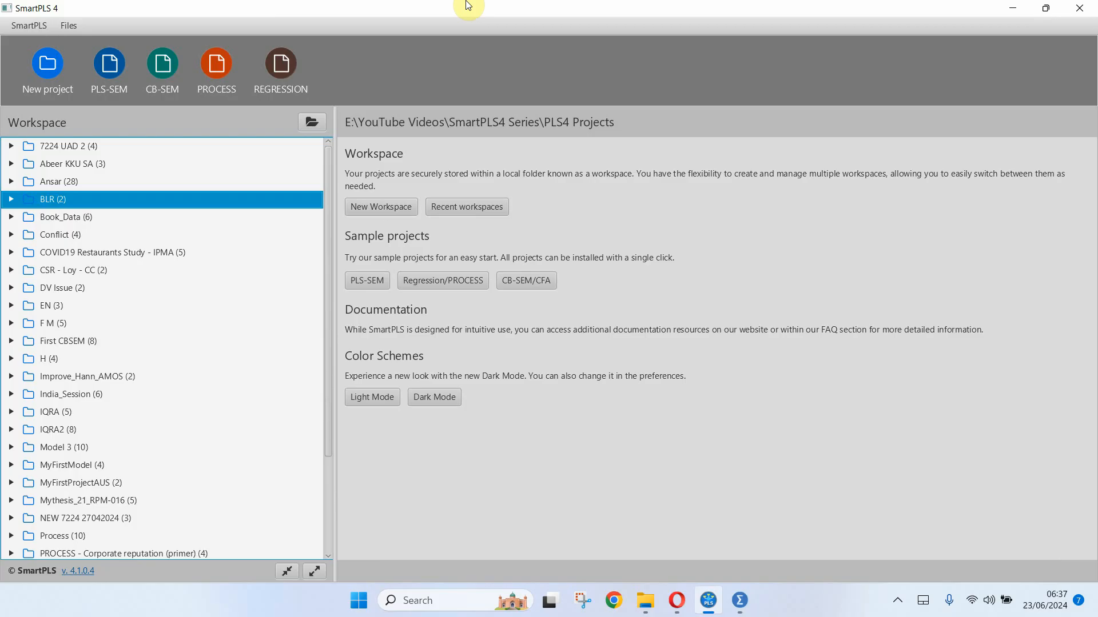
mouse_move(432, 6)
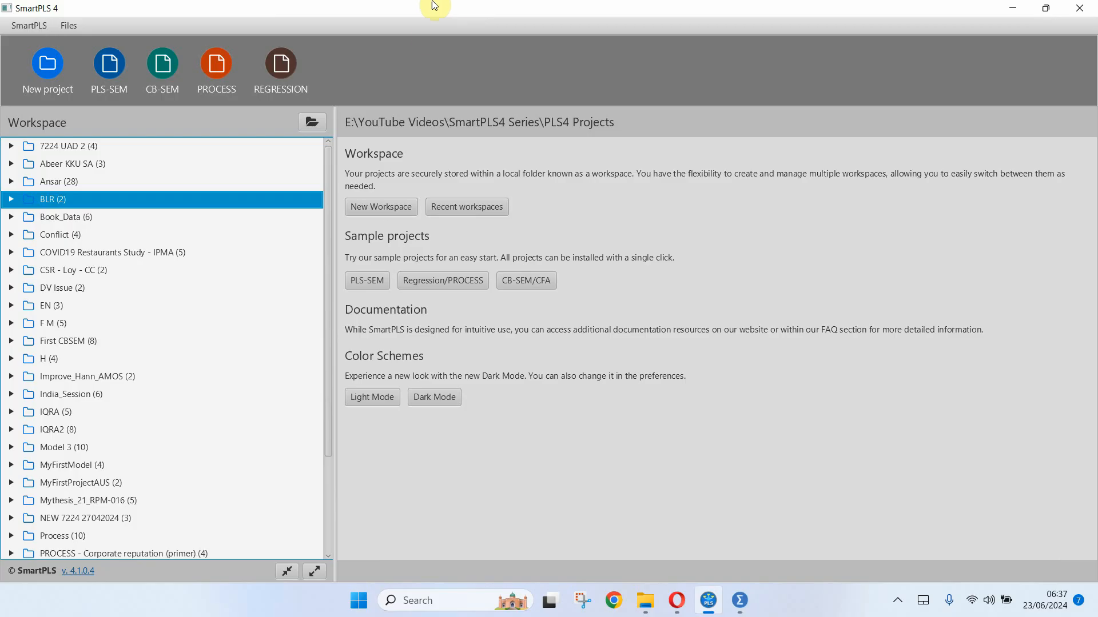
mouse_move(426, 71)
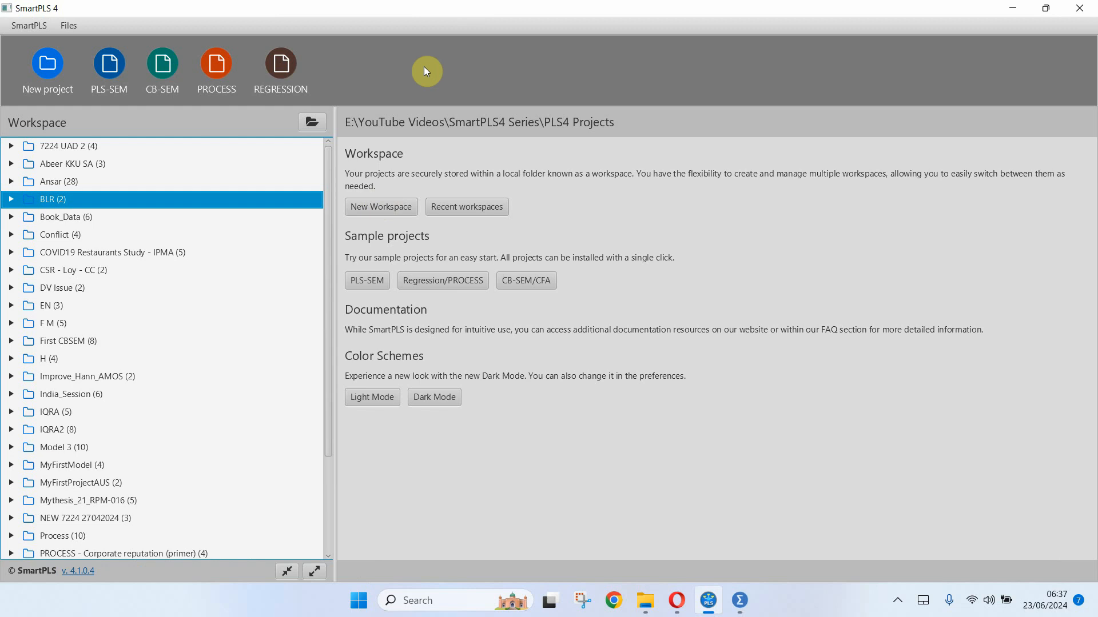
mouse_move(394, 134)
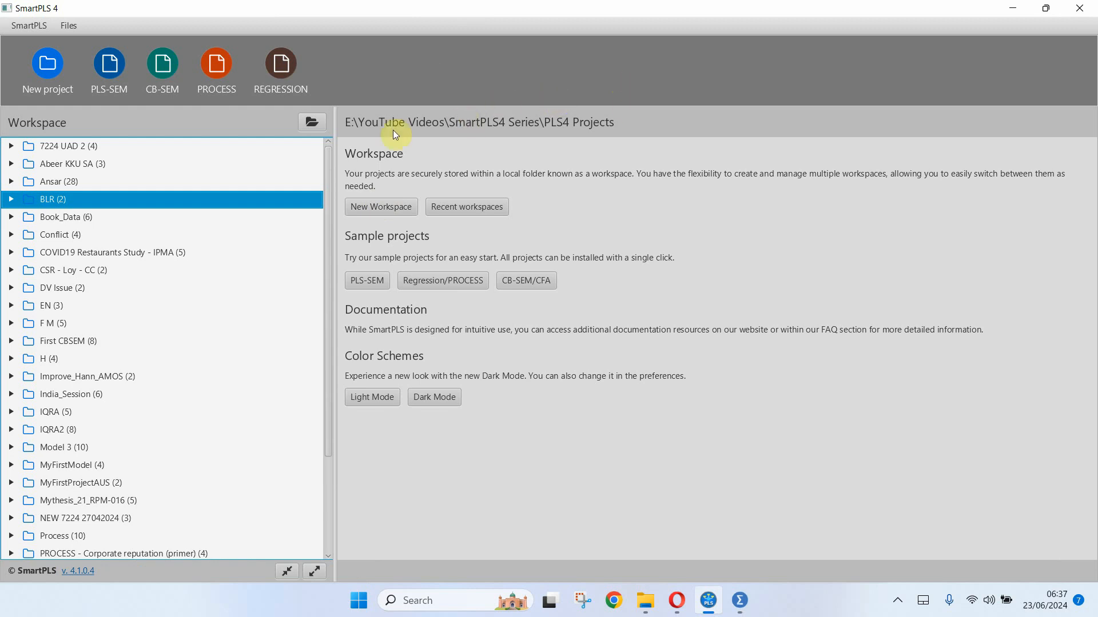
Create a new SmartPLS project named SMP
click(47, 62)
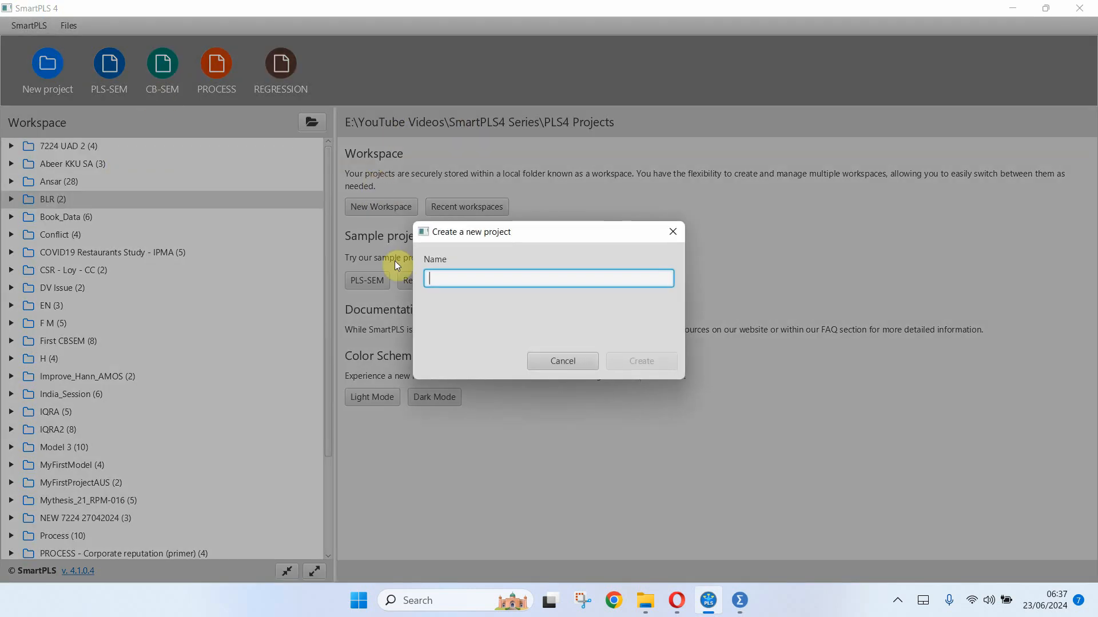
text(SM)
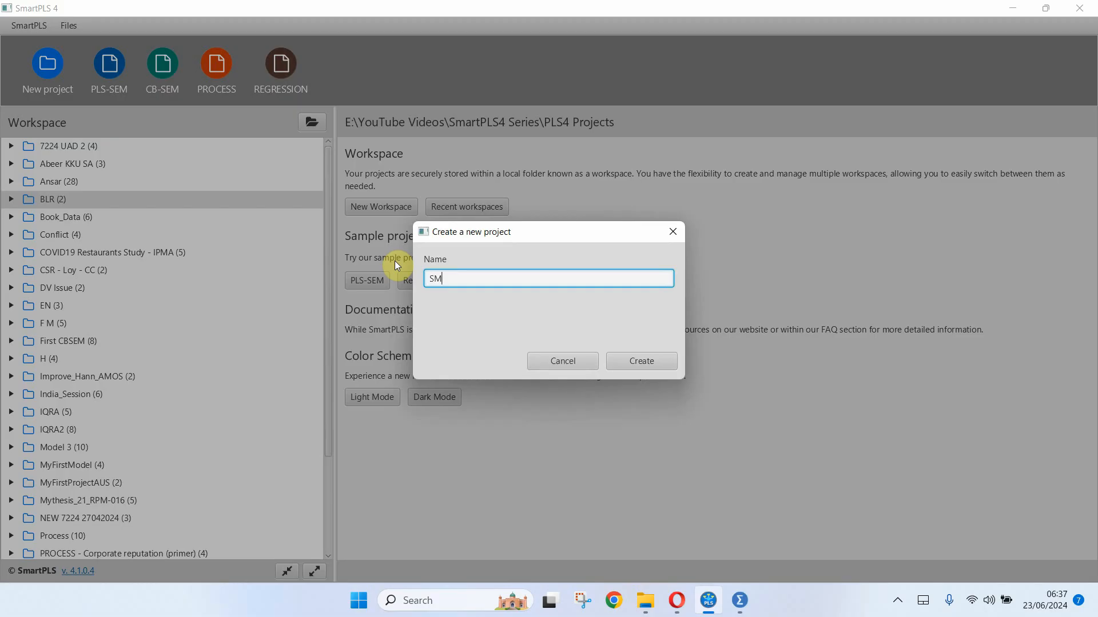
text(P)
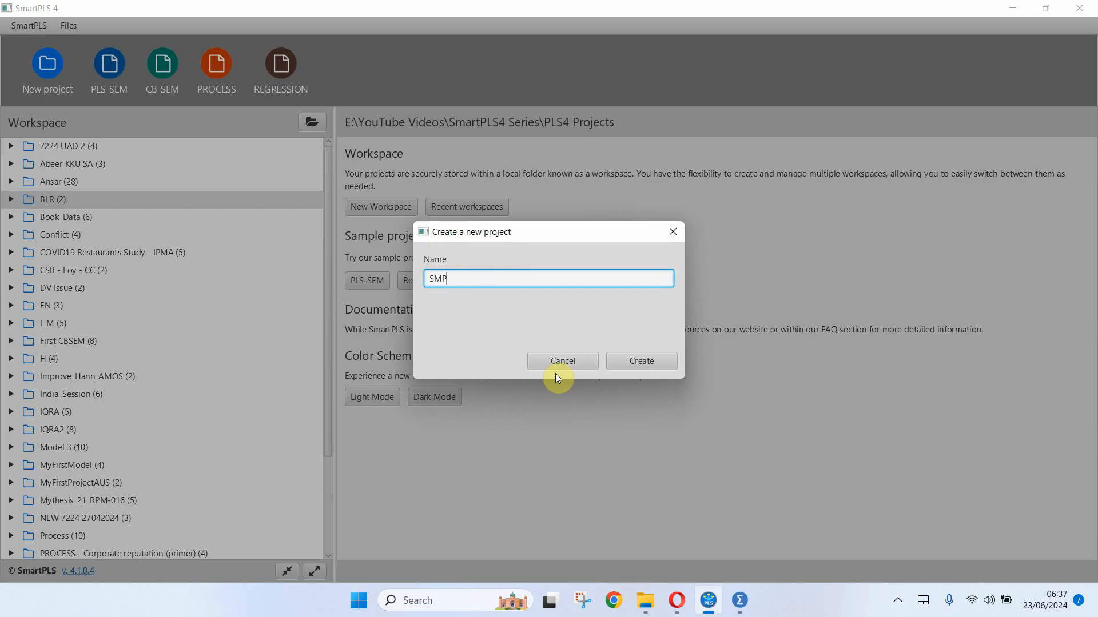
click(562, 361)
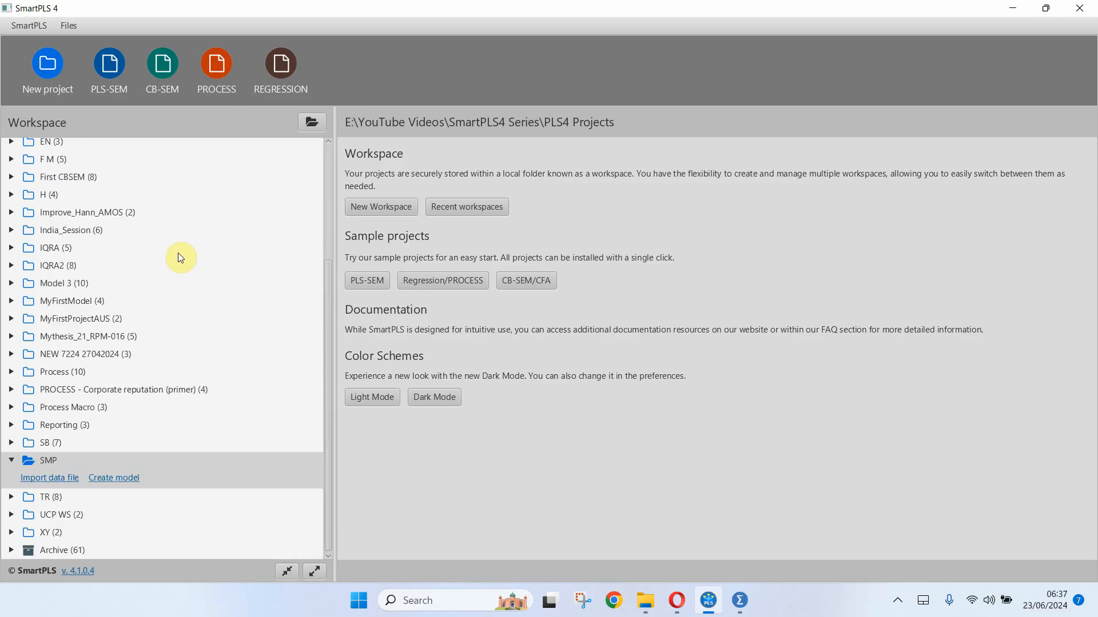
mouse_move(762, 614)
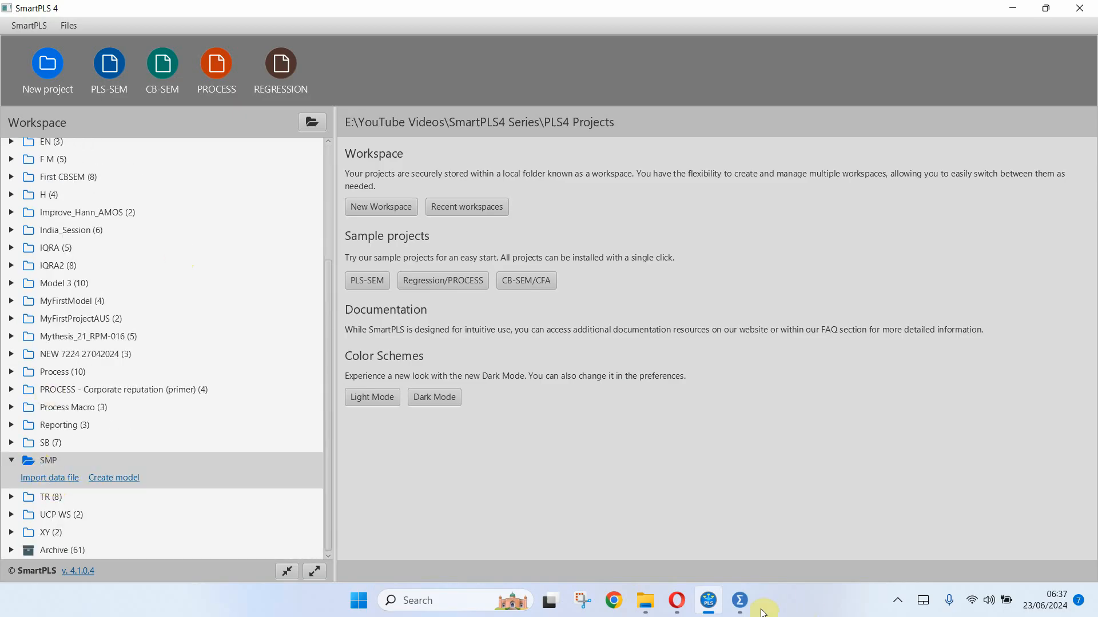
Check the Thesis Data file in SPSS, then start importing a data file into SMP
click(739, 601)
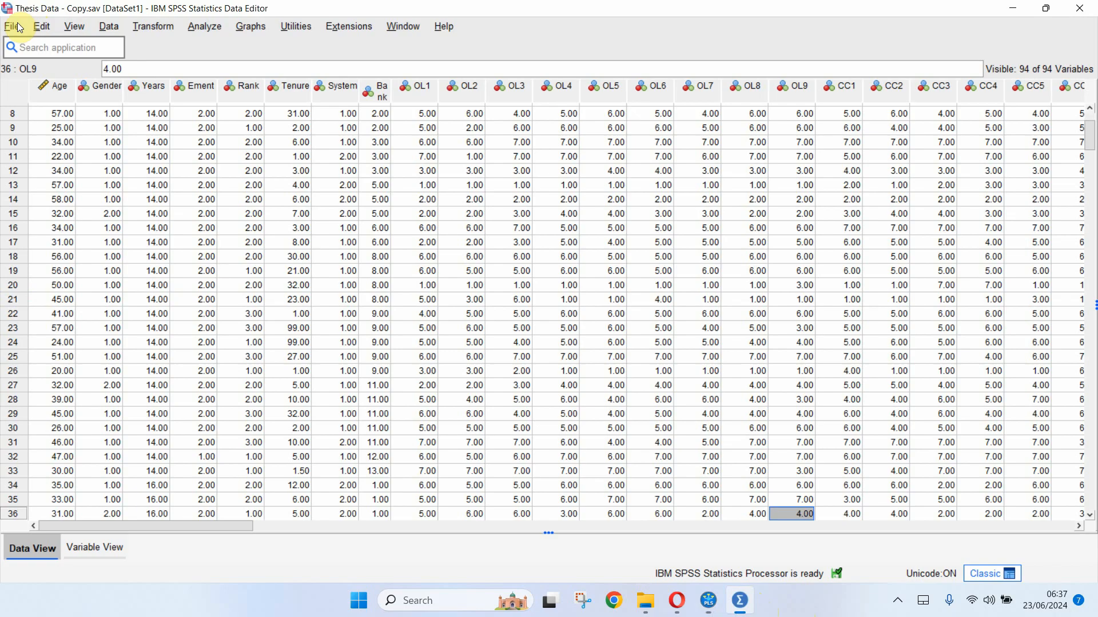
click(11, 25)
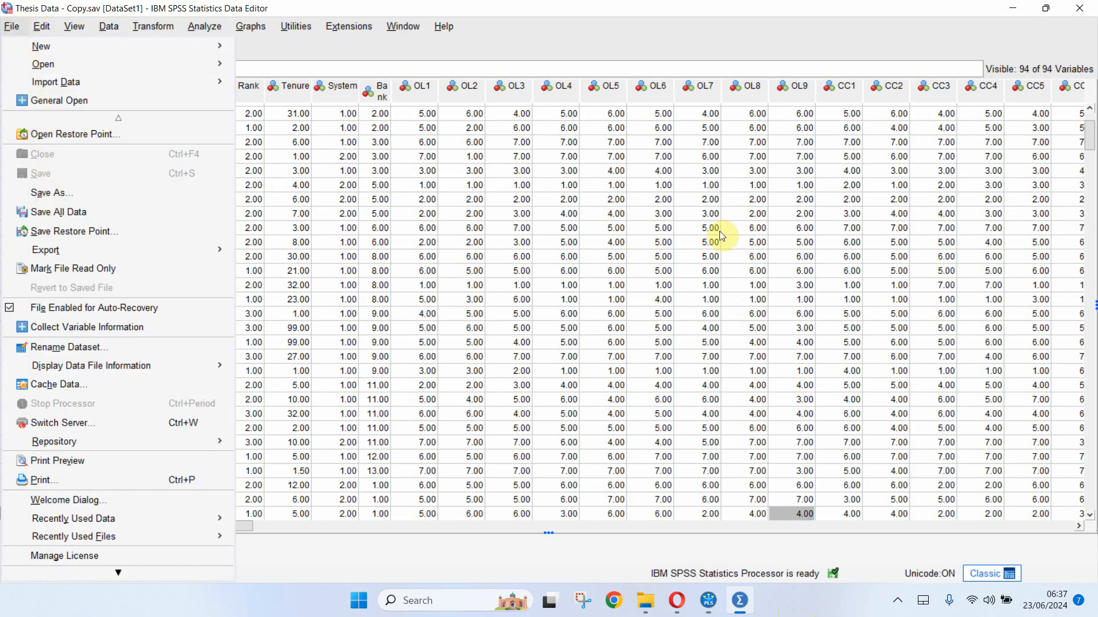
click(43, 154)
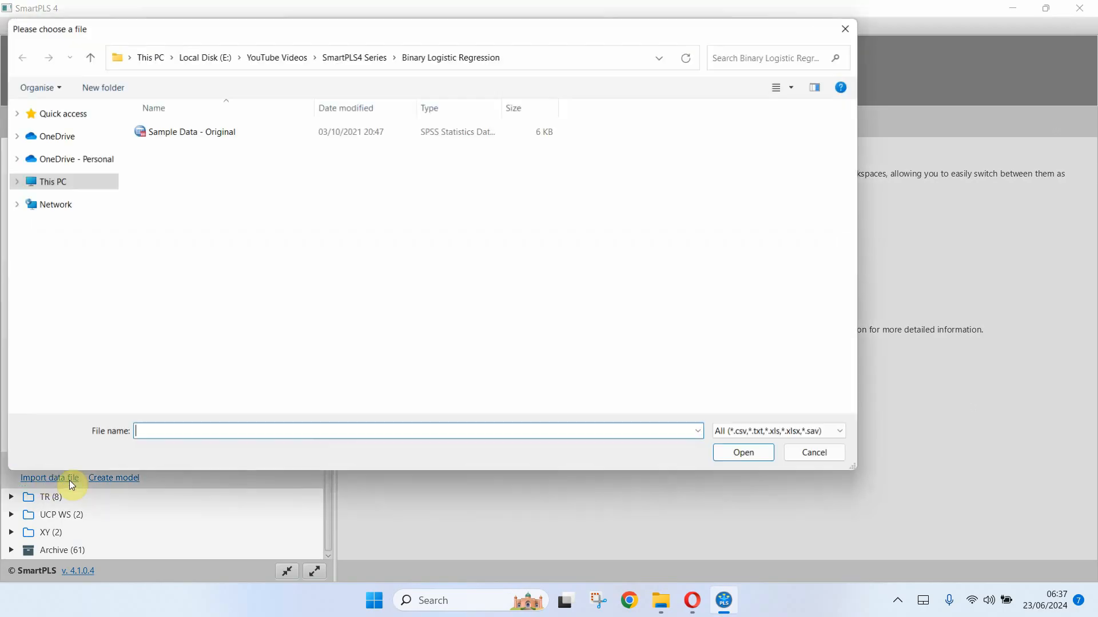
Import 'Thesis Data - Copy' from the Singular Matrix Problem SmartPLS4 folder into SMP
click(355, 57)
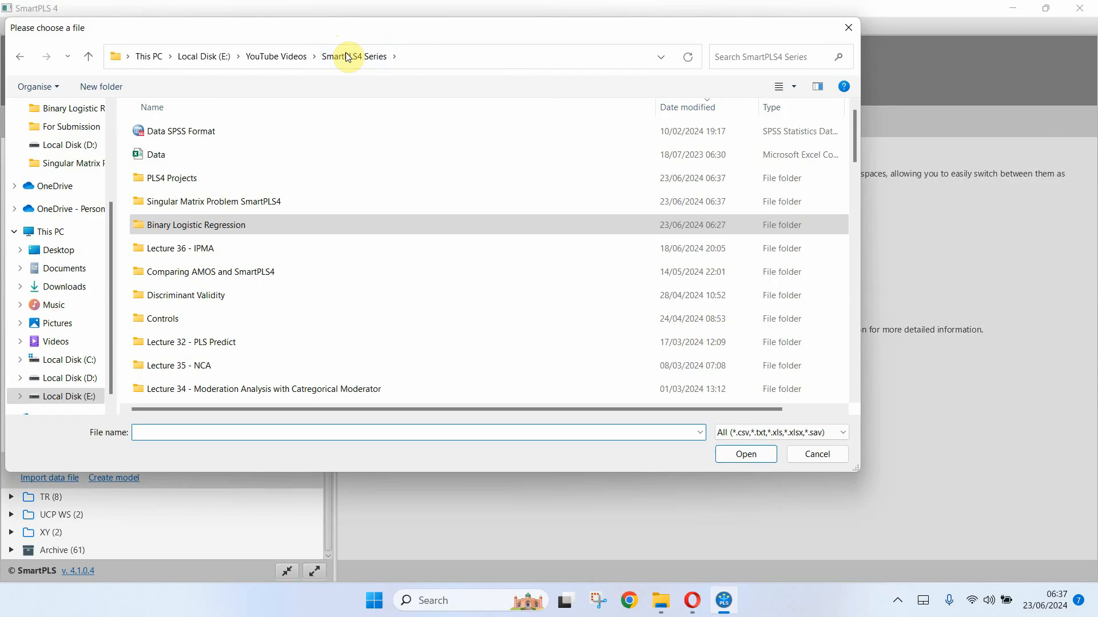
double_click(215, 201)
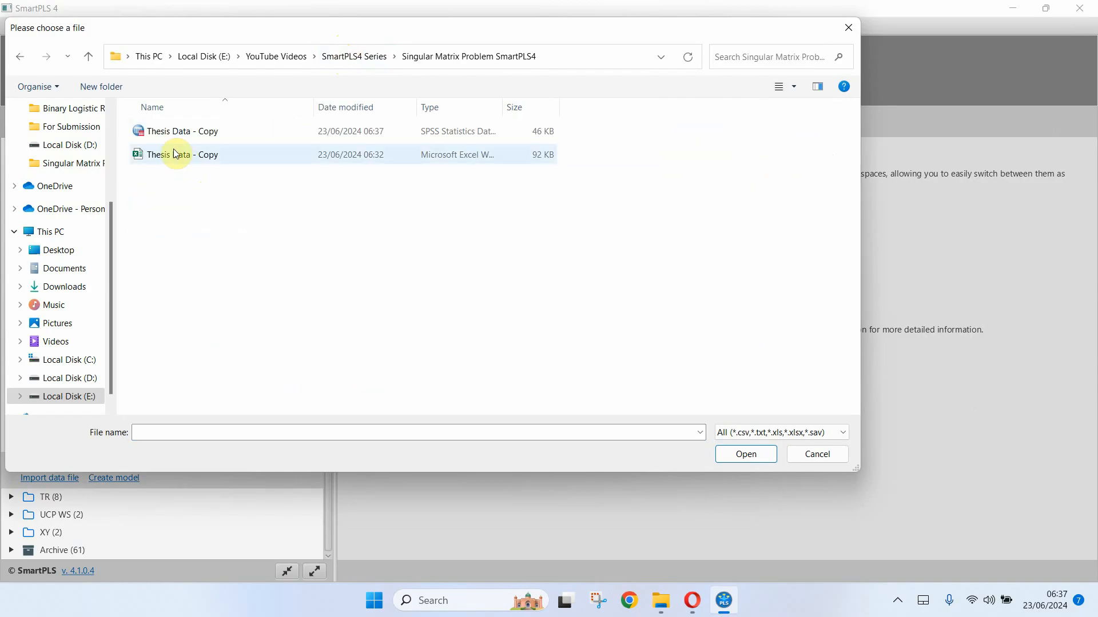
click(816, 454)
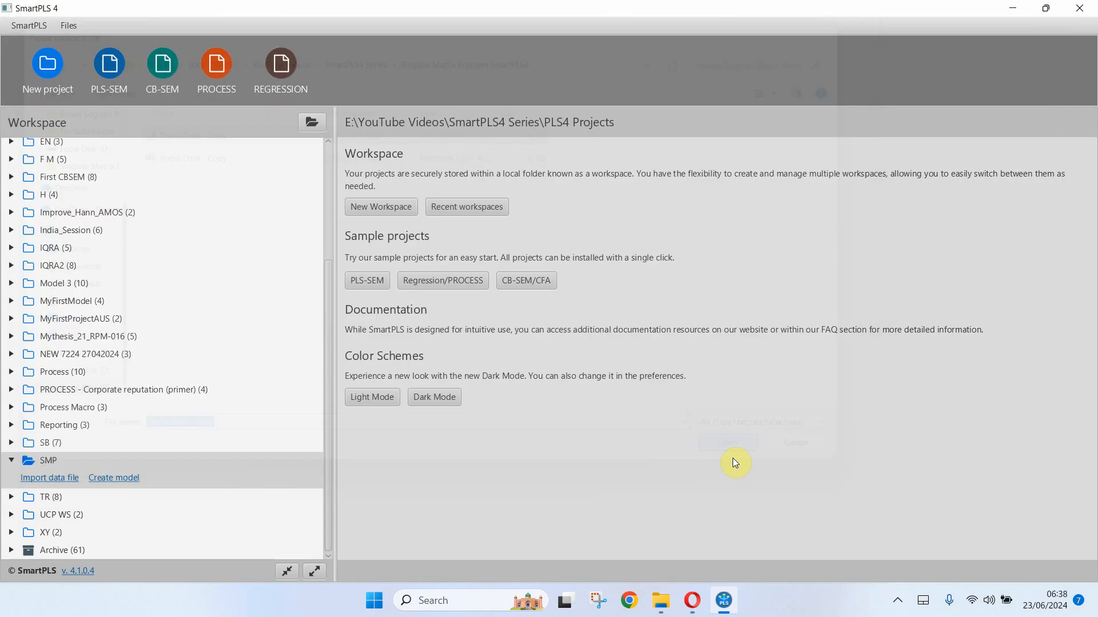
click(49, 478)
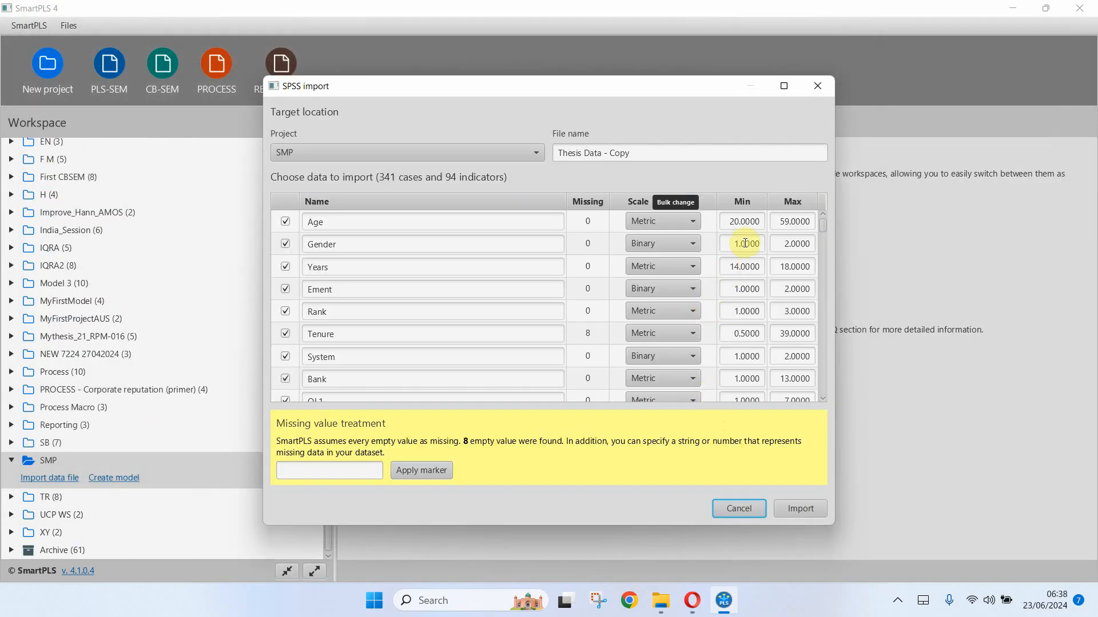
scroll(down, 3)
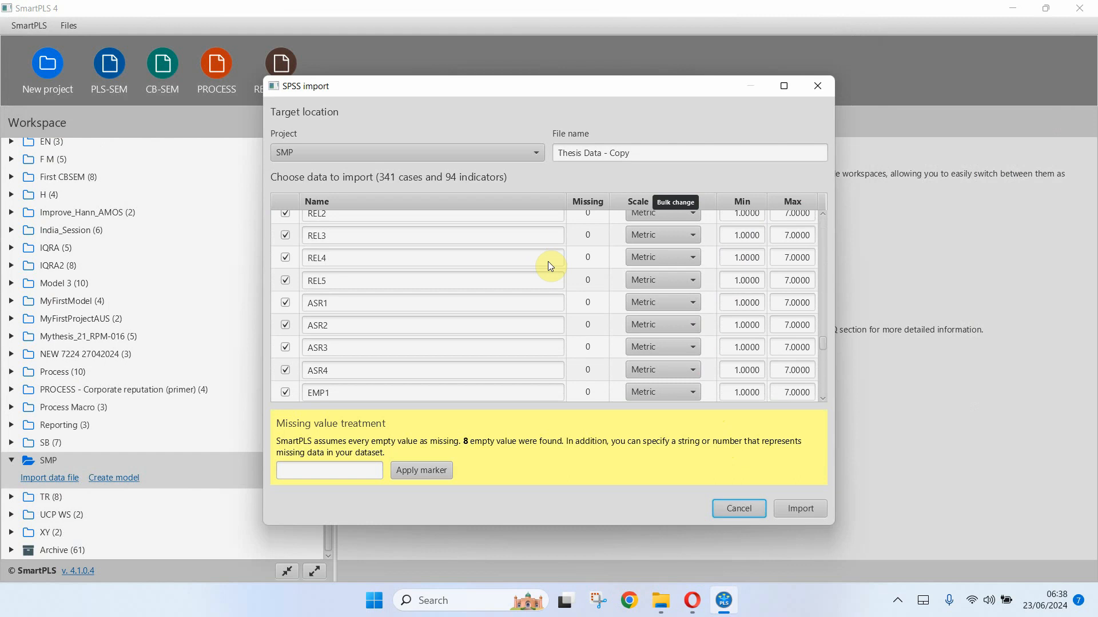
scroll(up, 3)
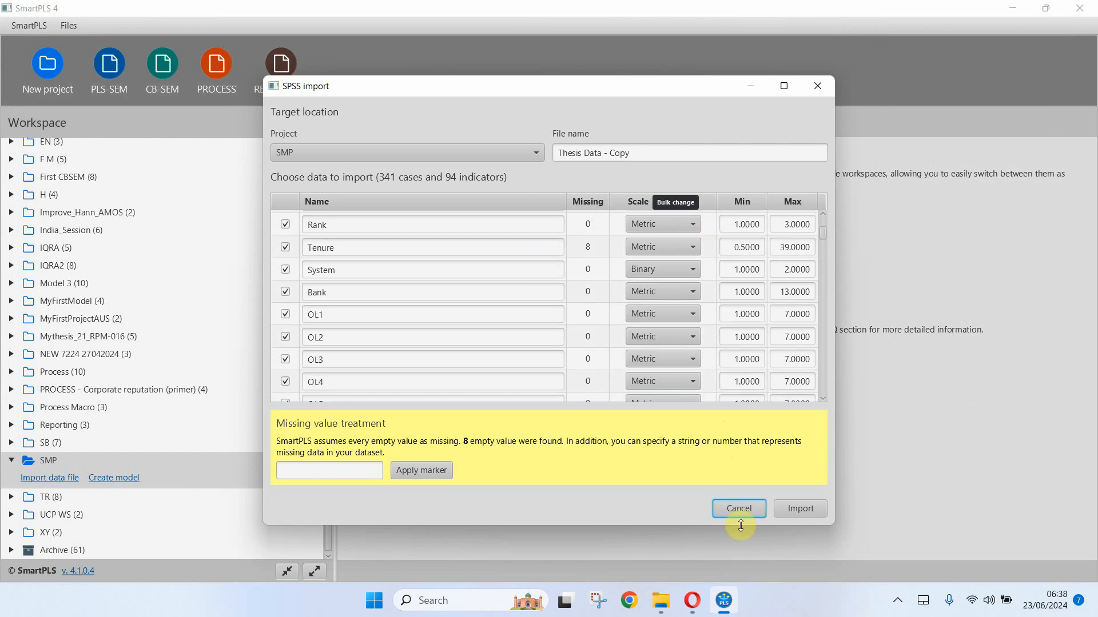
click(738, 508)
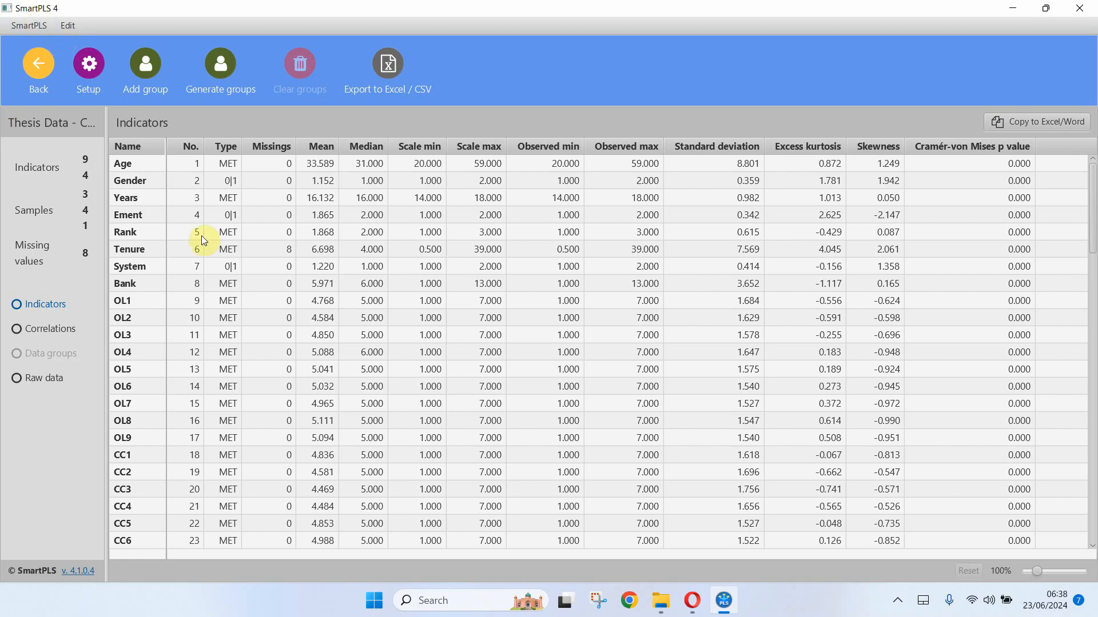
scroll(down, 3)
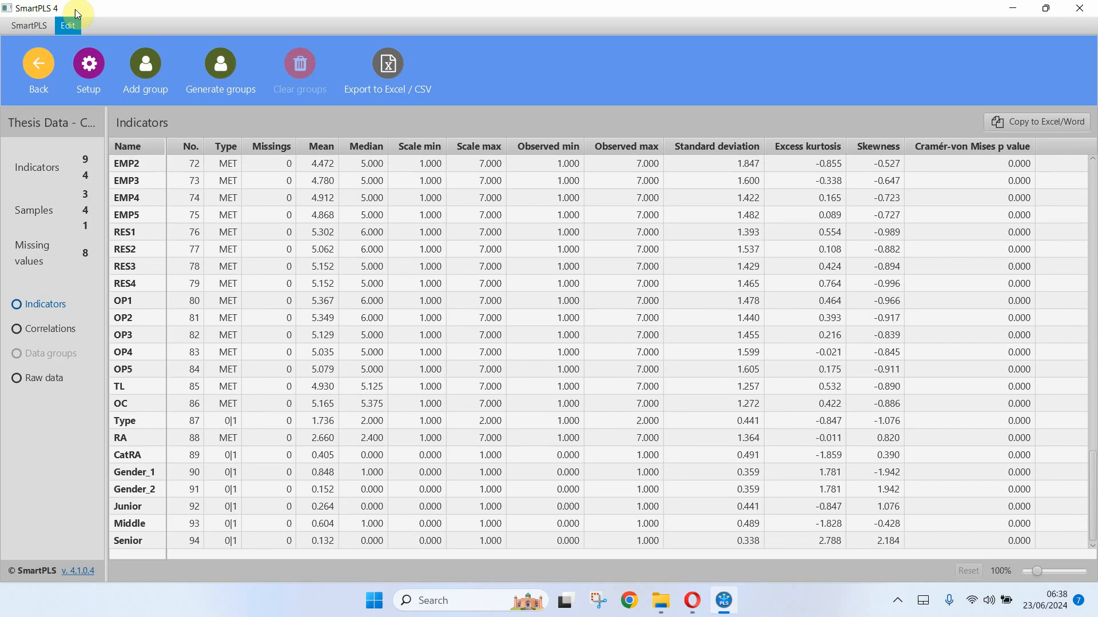
click(38, 63)
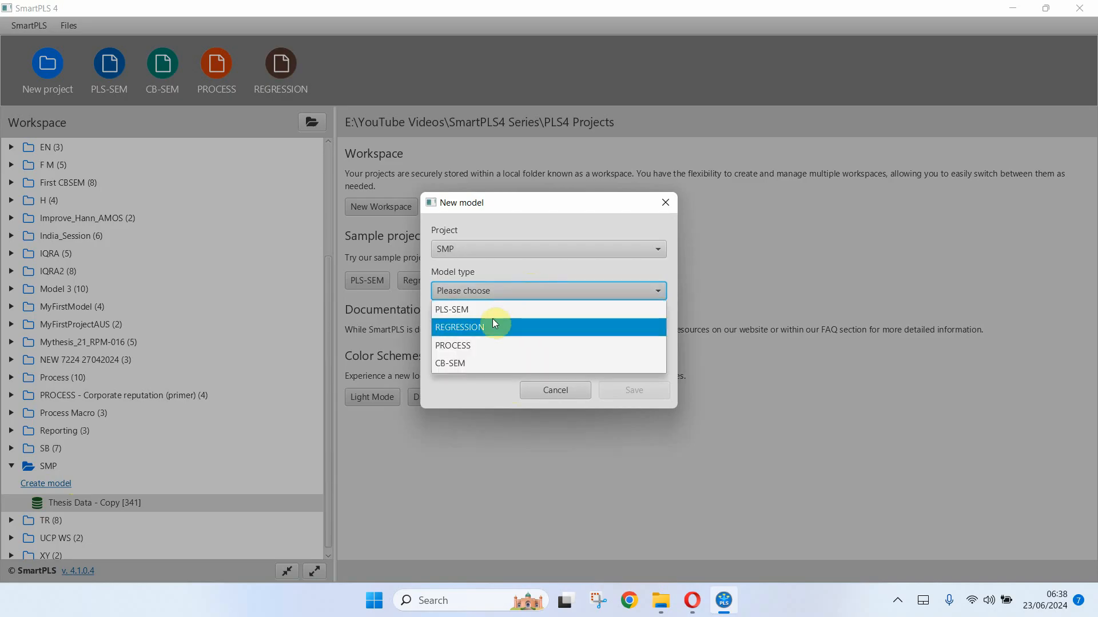
Create a PLS-SEM model named Model1 in the SMP project
click(452, 310)
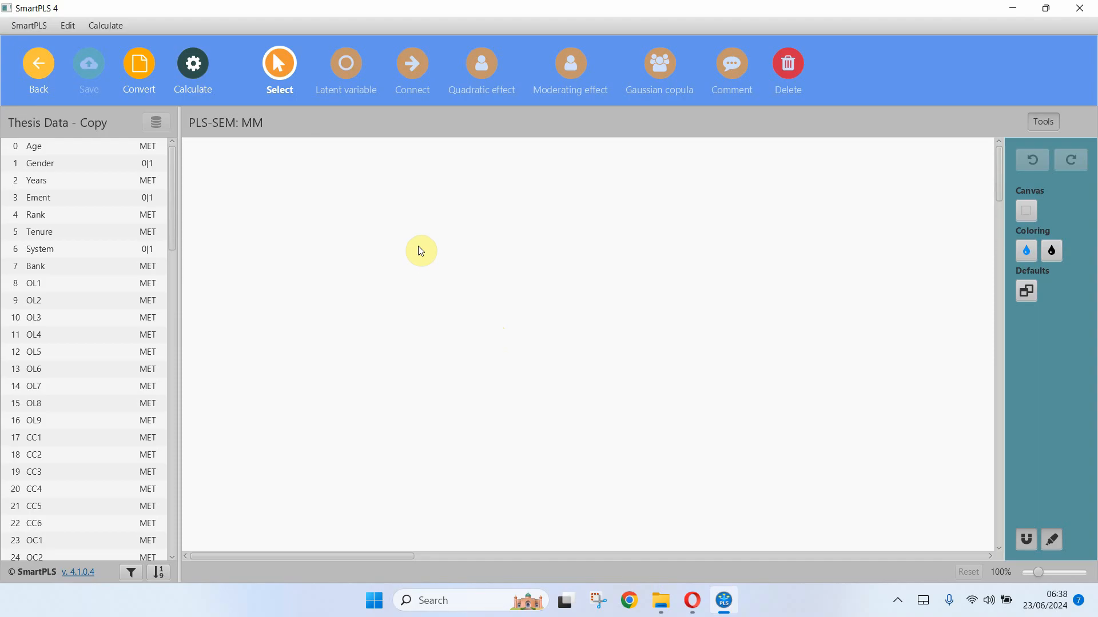
mouse_move(5, 74)
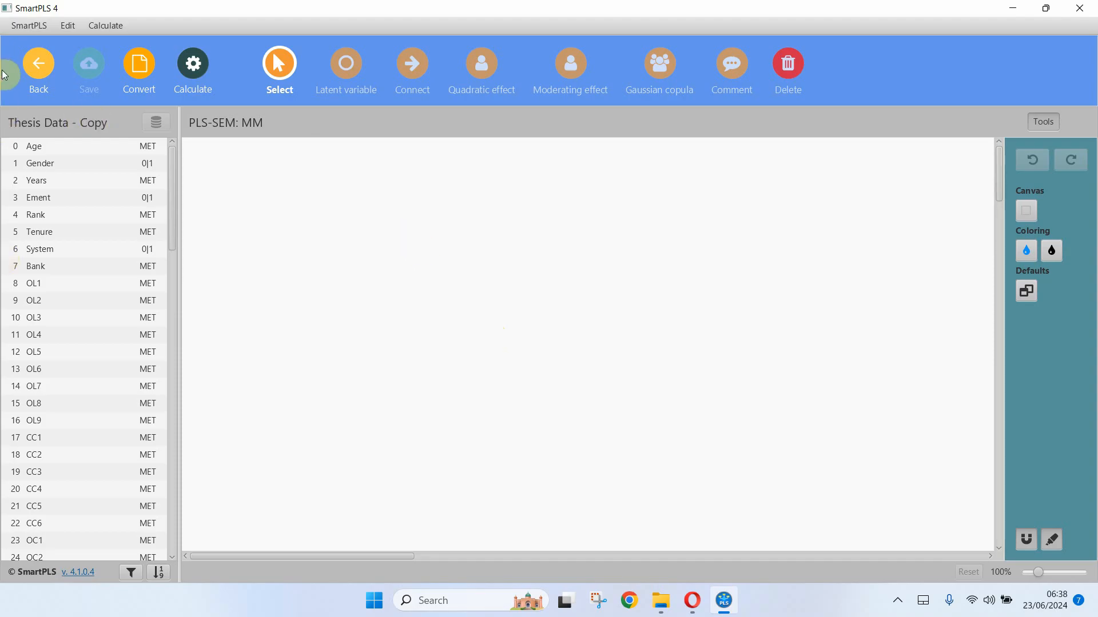
mouse_move(94, 234)
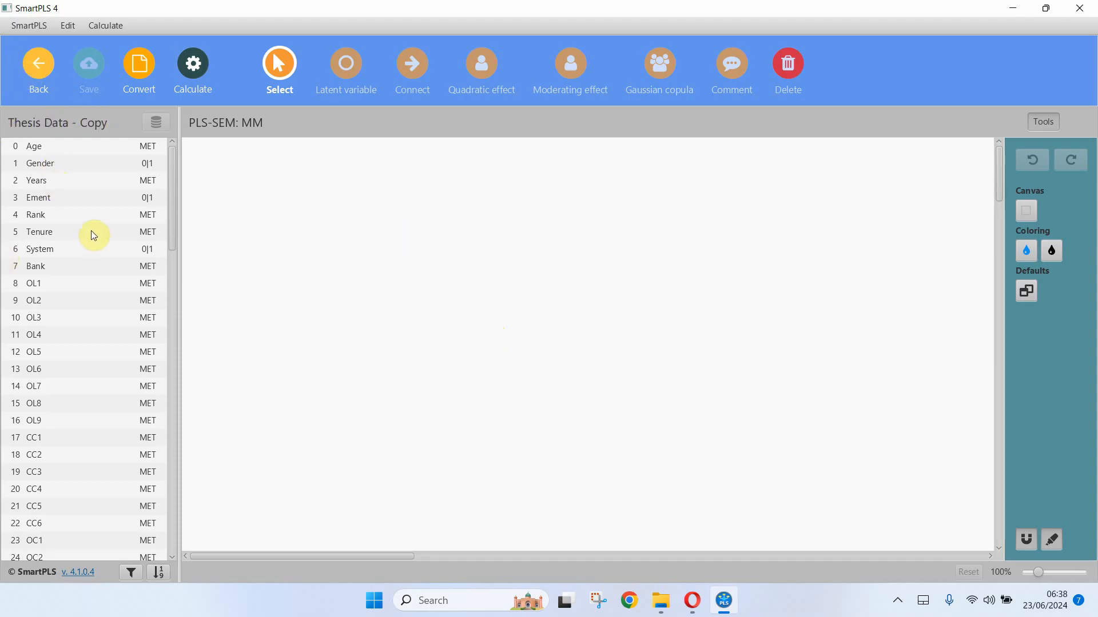
mouse_move(77, 282)
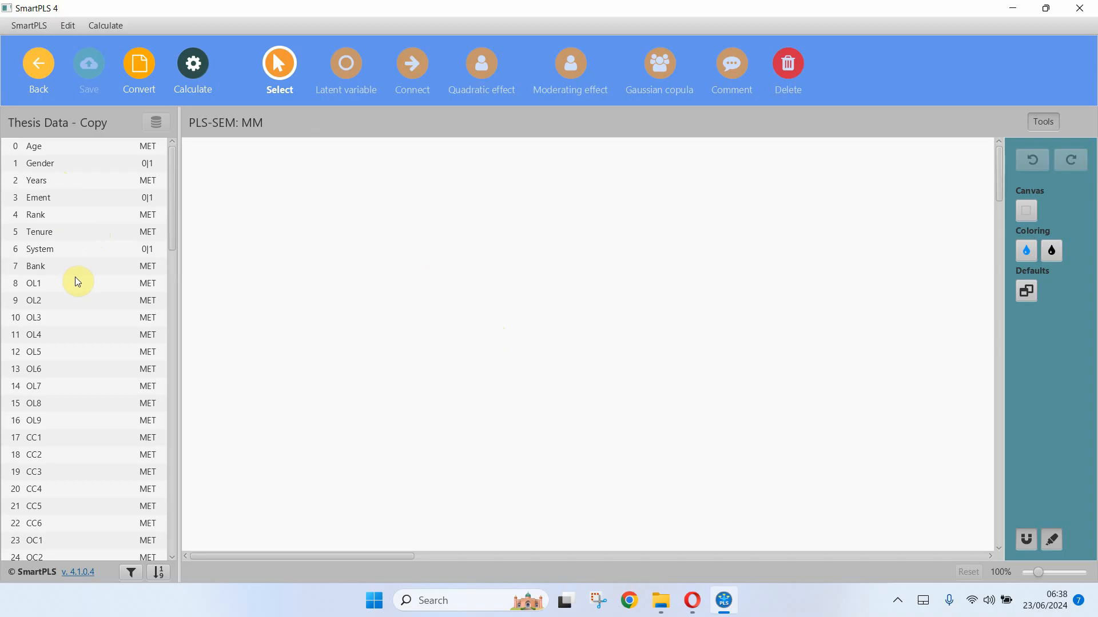
click(38, 63)
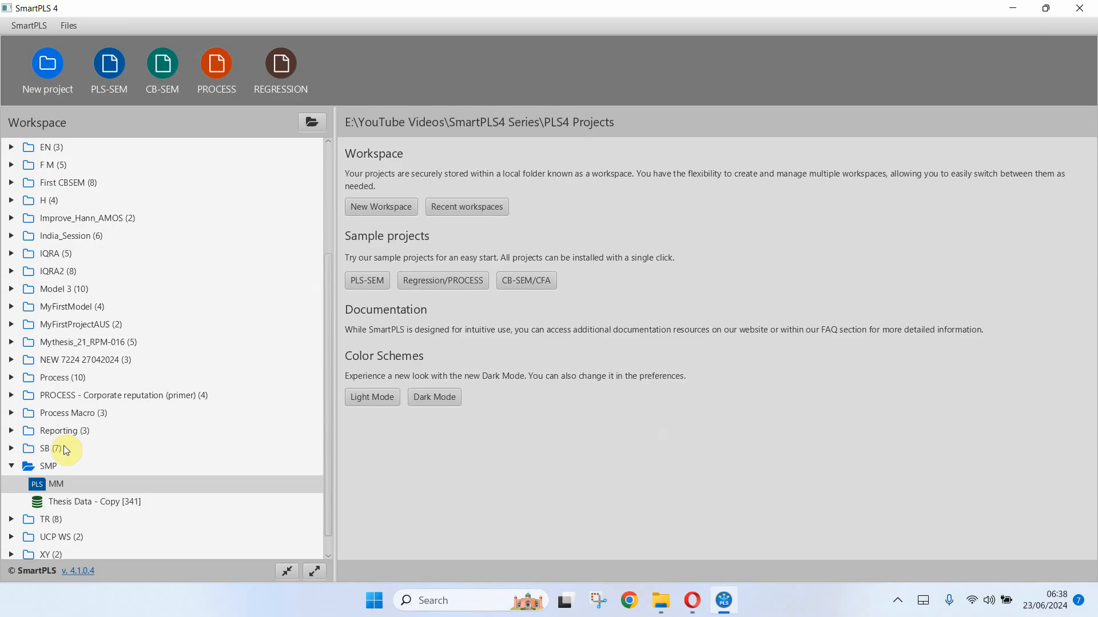
right_click(56, 483)
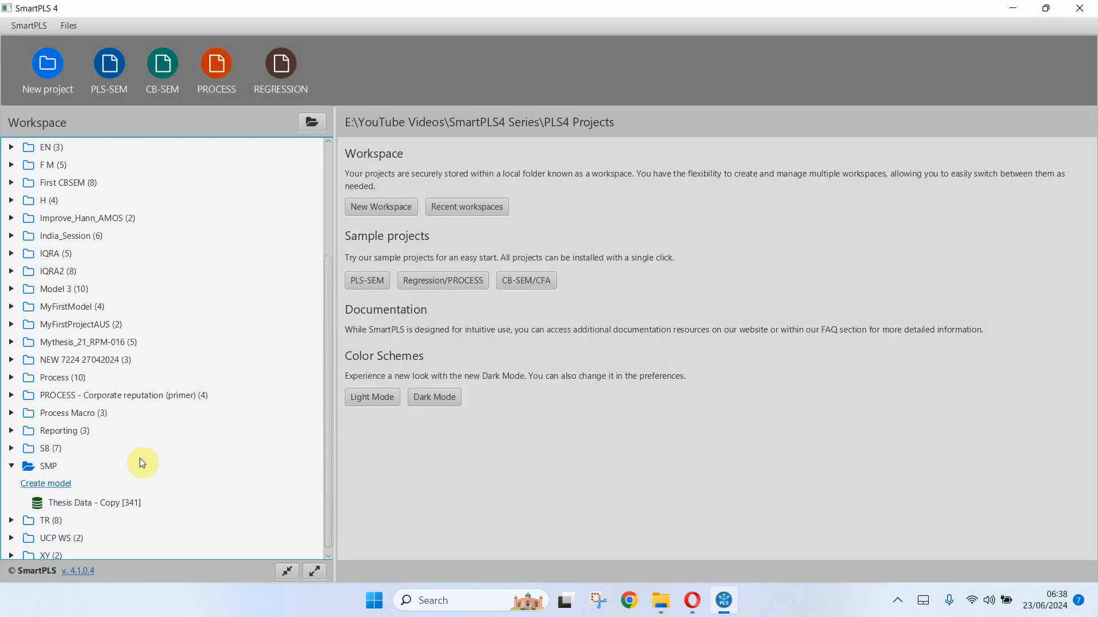
click(45, 483)
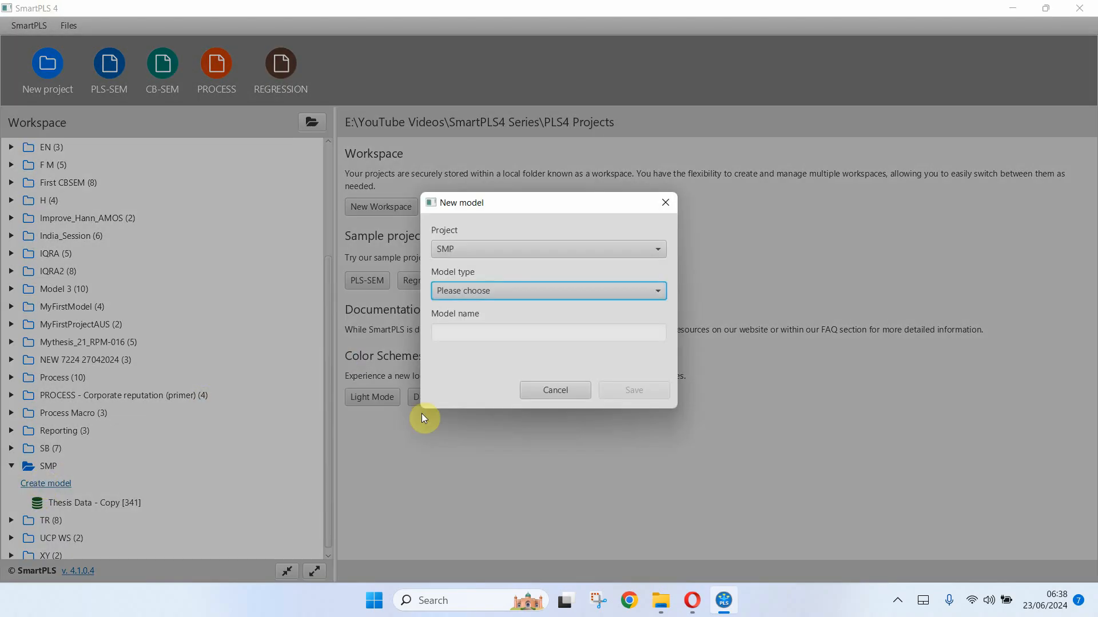
click(548, 290)
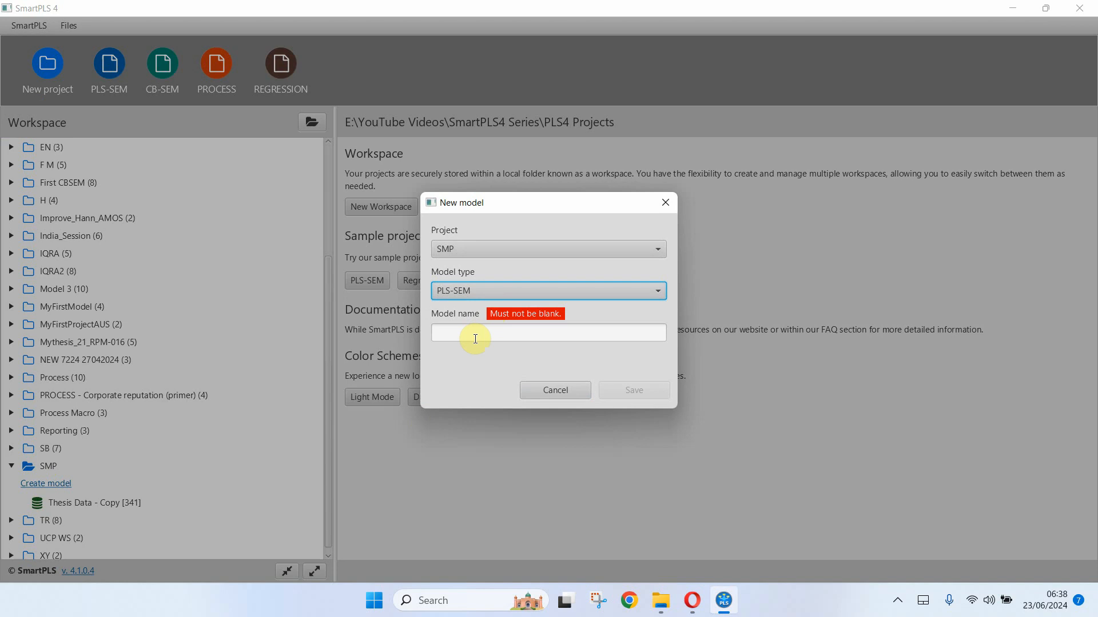
text(Model1)
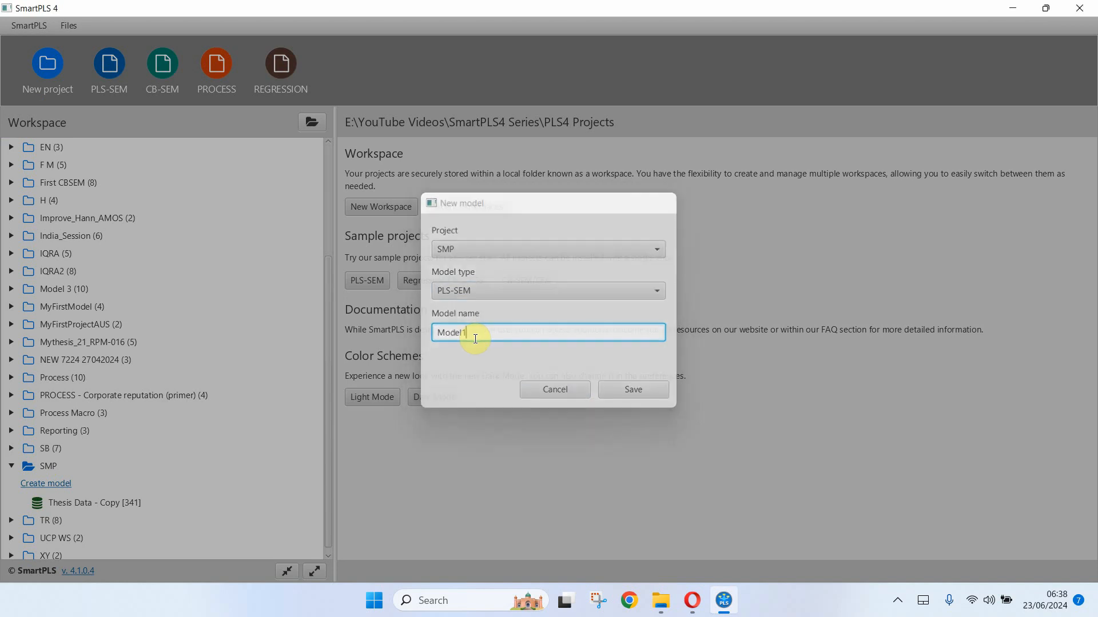
click(631, 390)
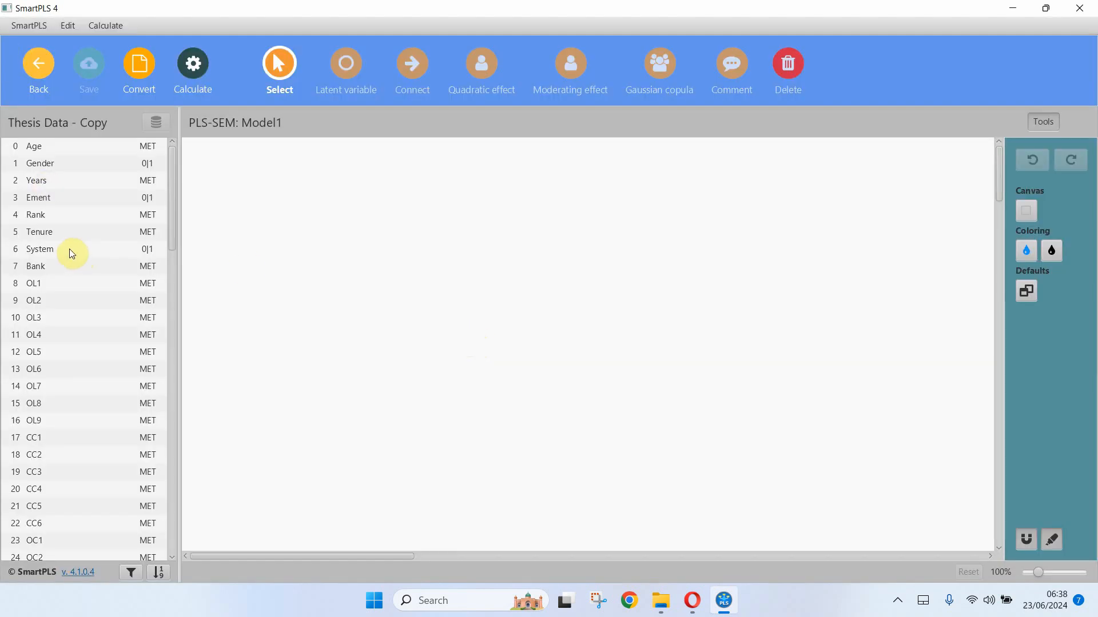
mouse_move(75, 264)
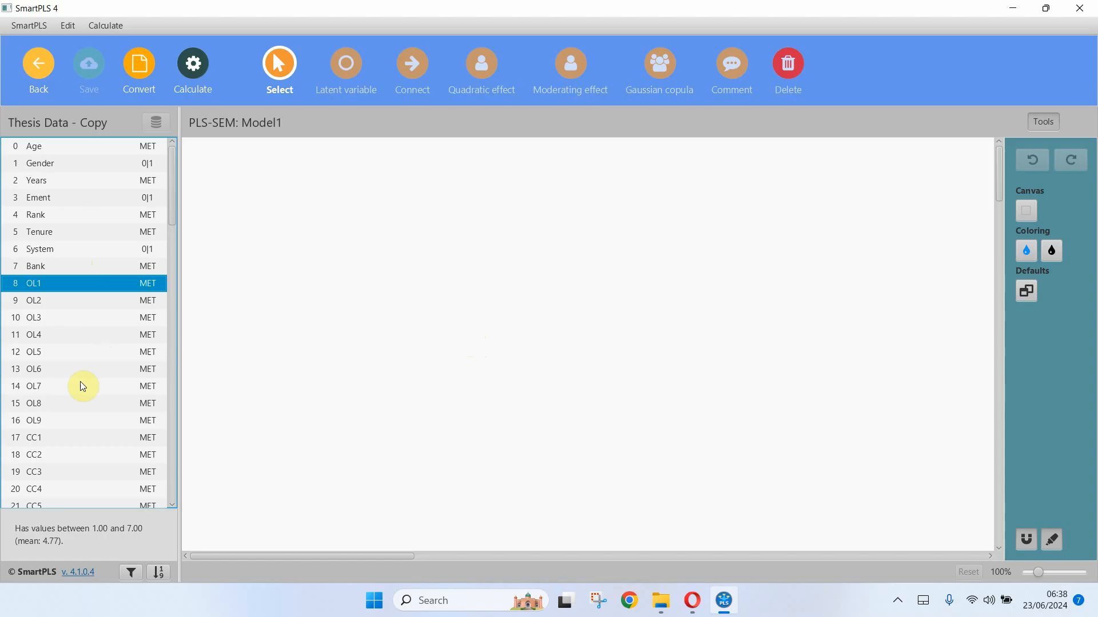
mouse_move(47, 415)
text(OL)
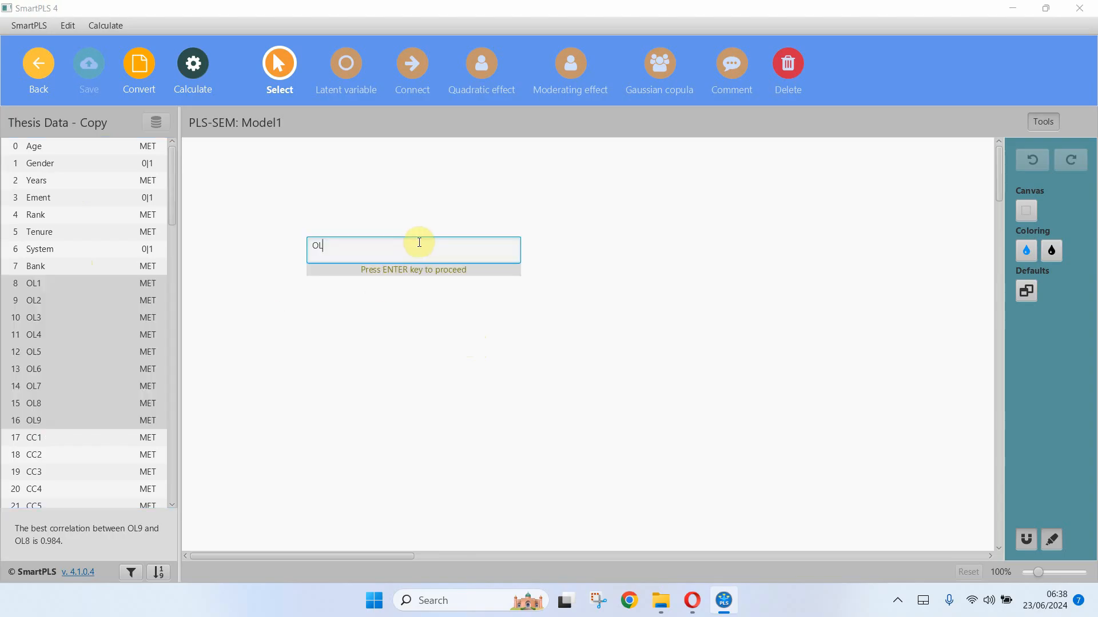
Draw the OL, CC and RC constructs, and place OP1–OP5 on the model's right side
key(Return)
text(CC)
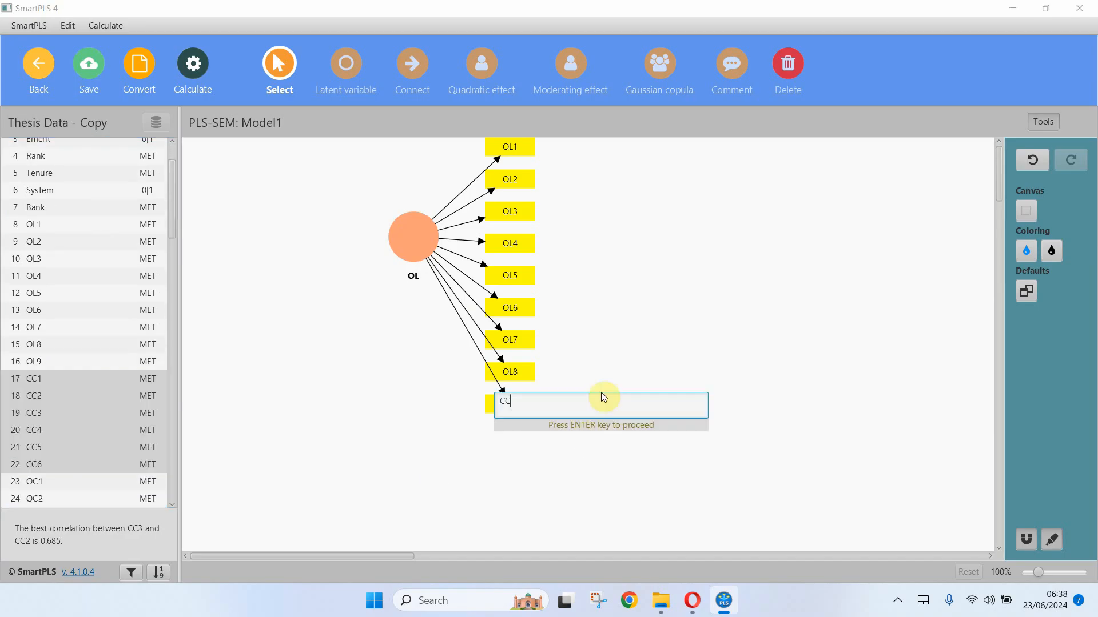
key(Return)
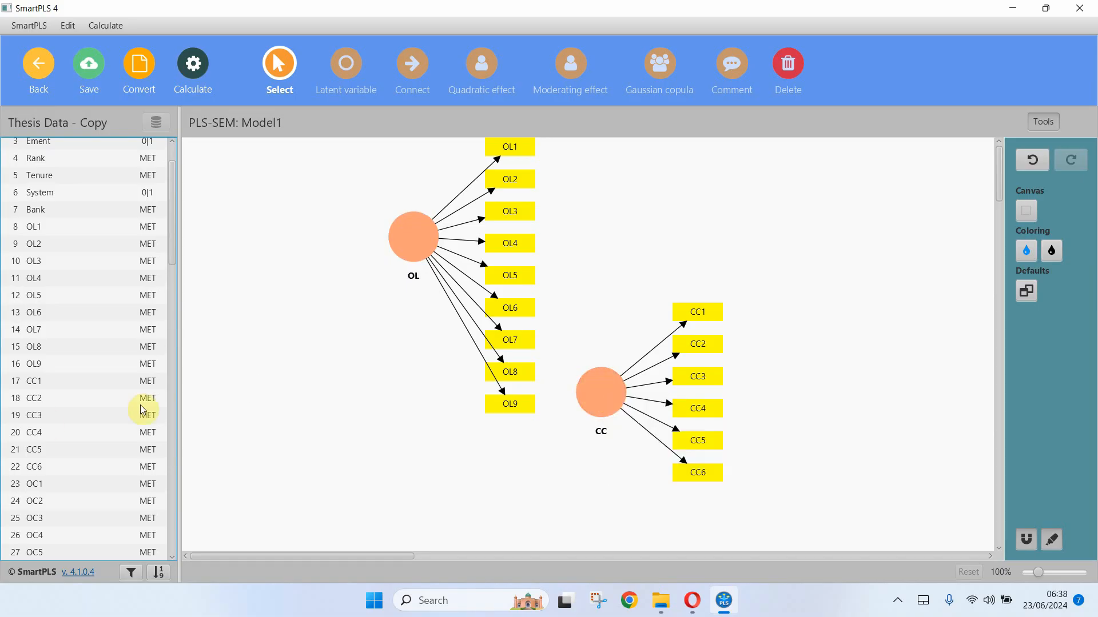
scroll(down, 3)
text(RC)
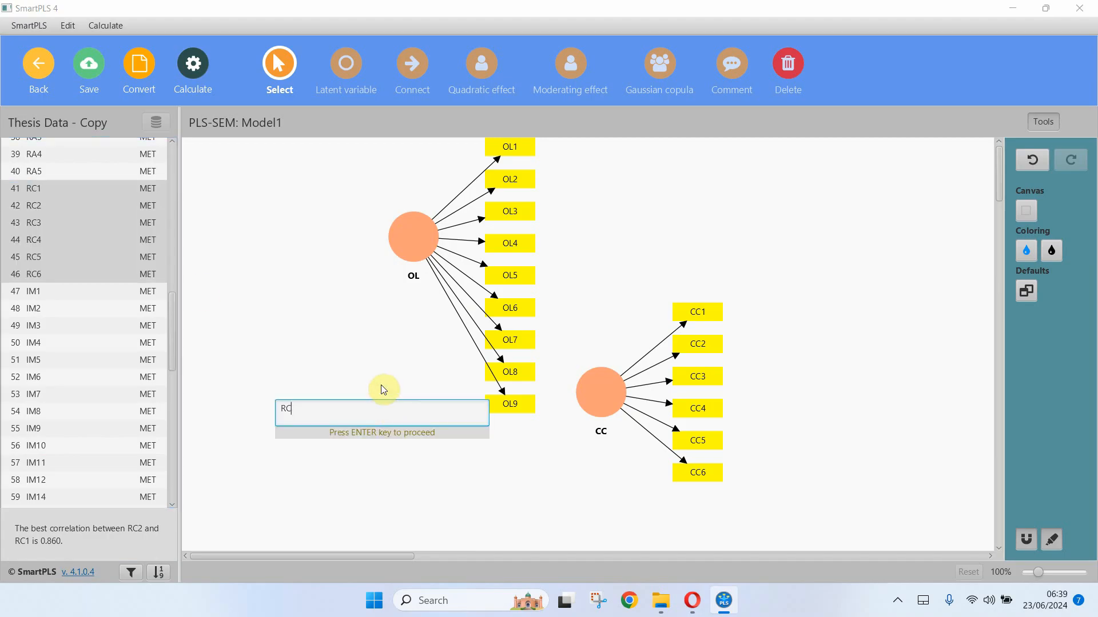
key(Return)
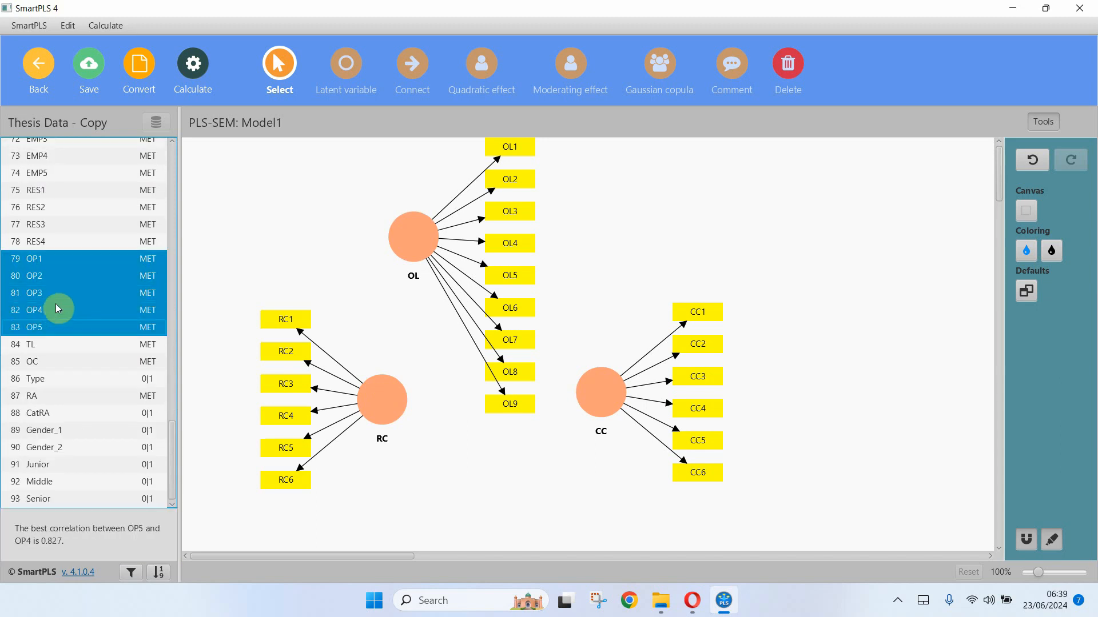
click(796, 309)
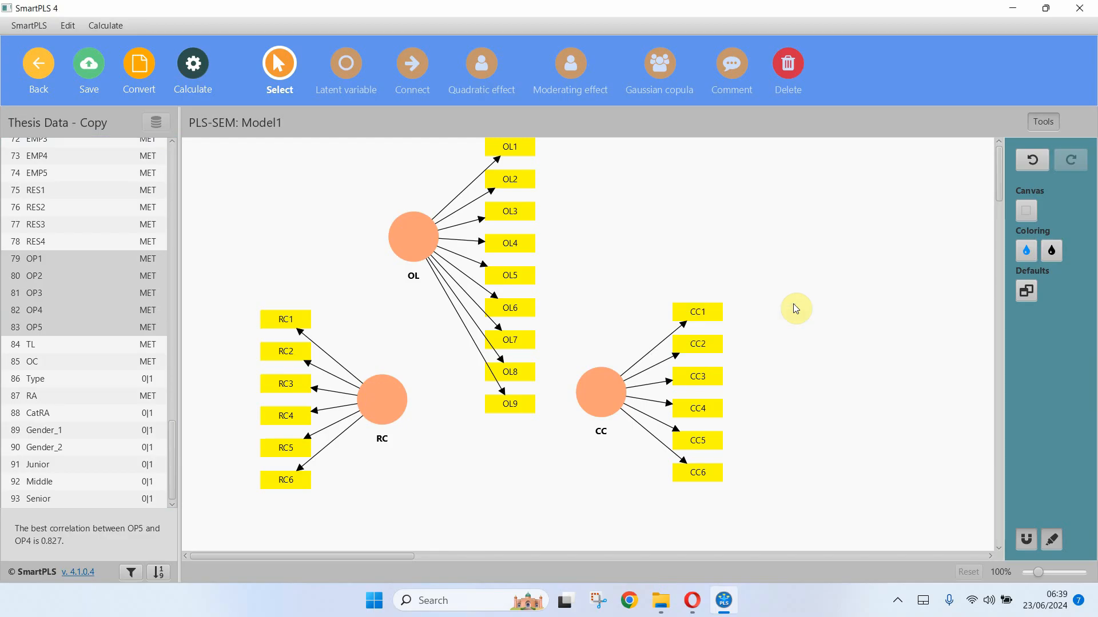
click(412, 236)
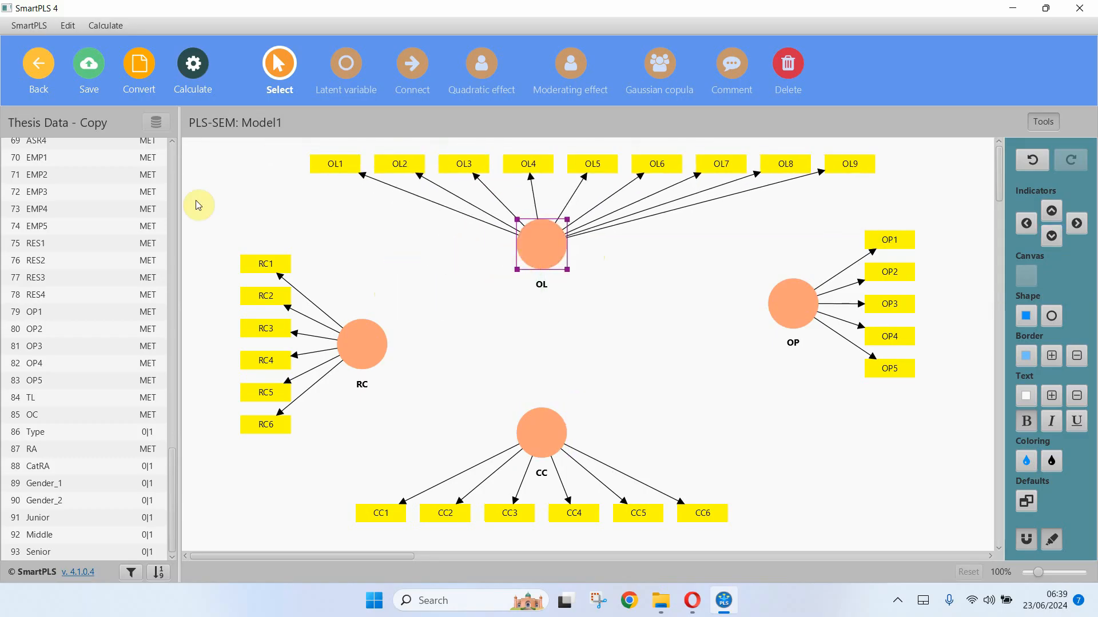
mouse_move(173, 478)
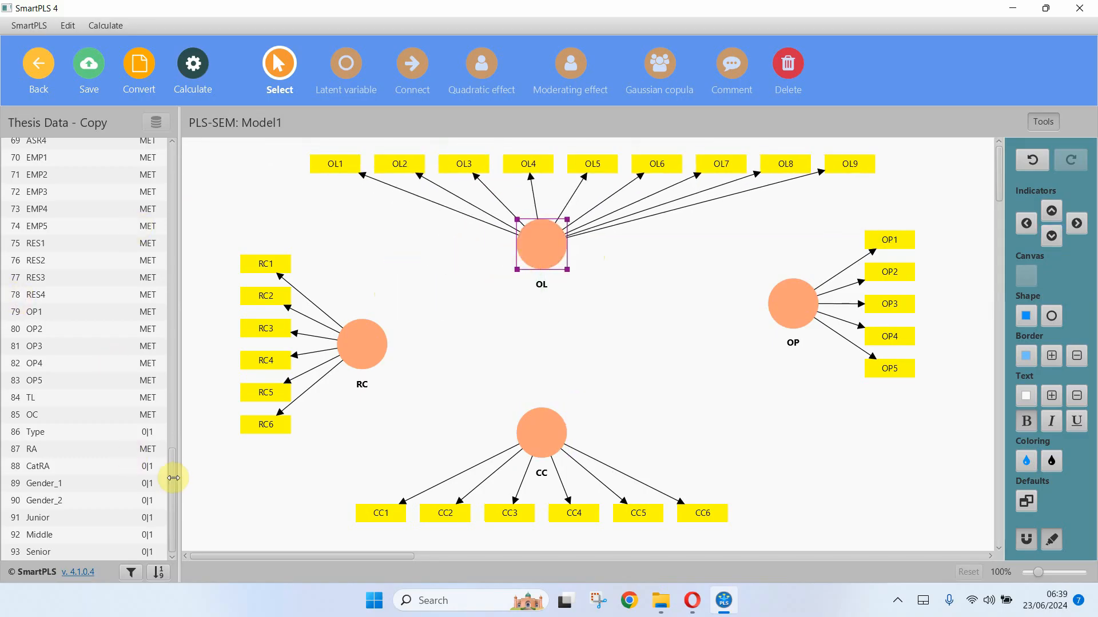
Add the Junior, Middle and Senior dummy variables as constructs in Model1
scroll(up, 3)
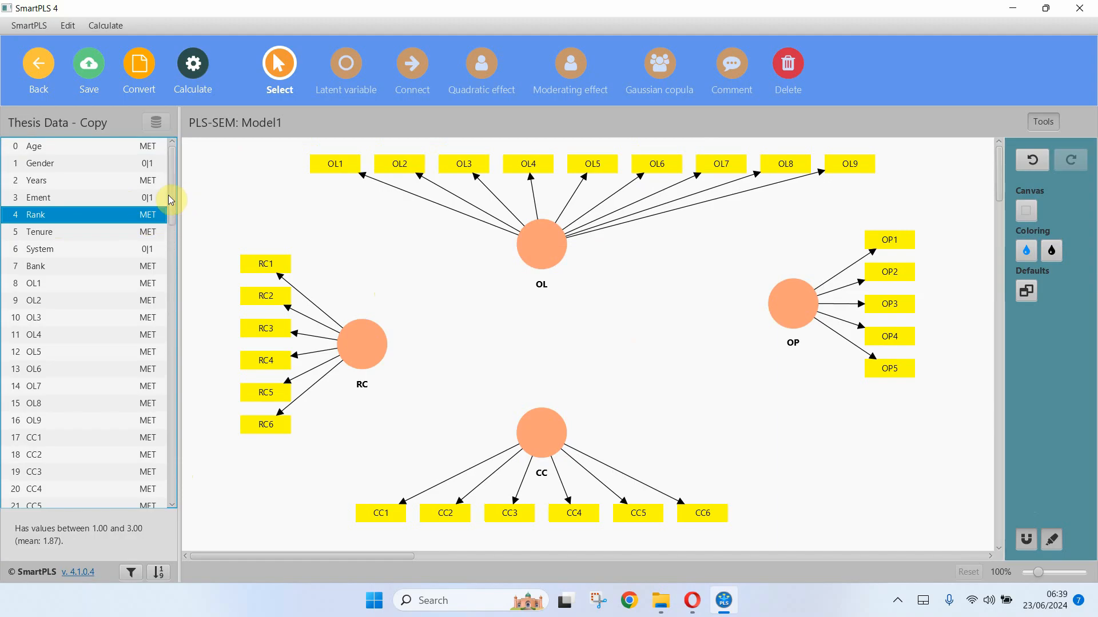
mouse_move(705, 402)
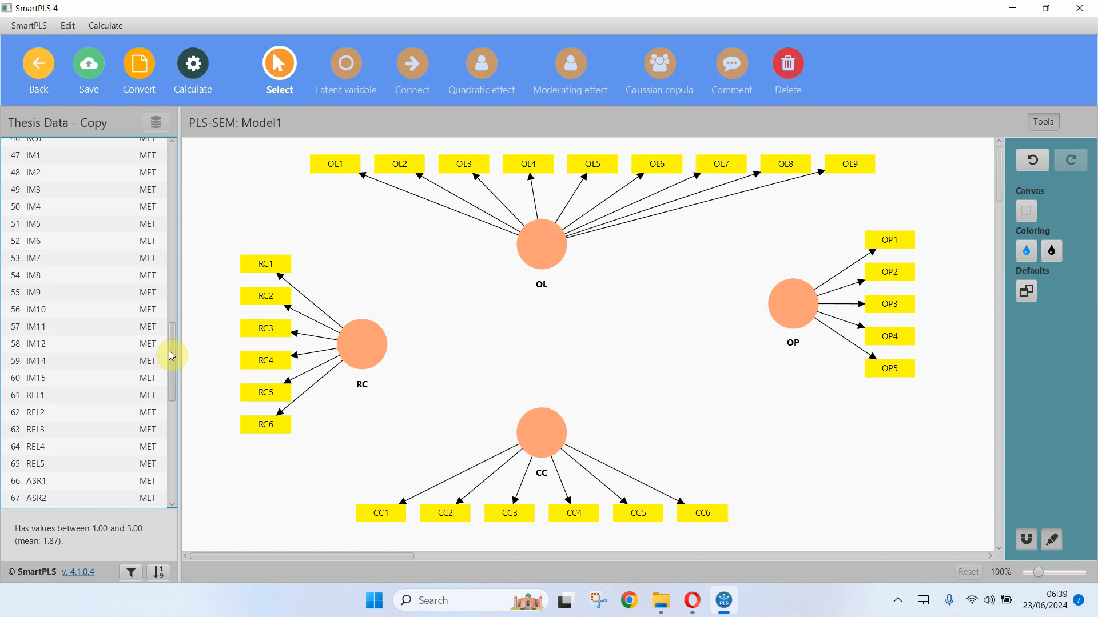
scroll(down, 3)
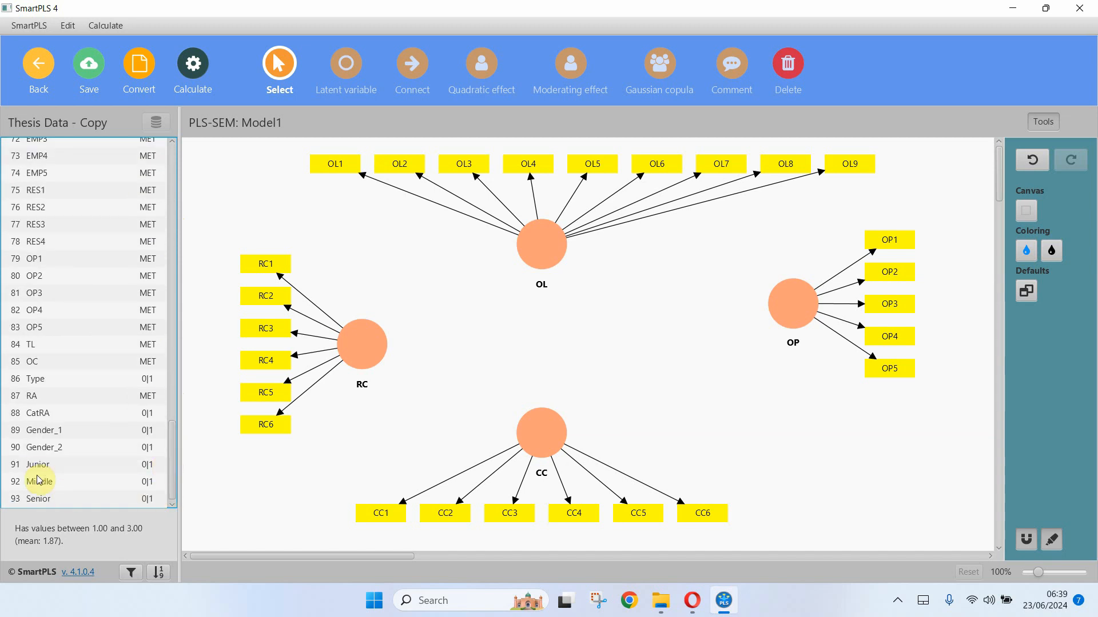
click(40, 482)
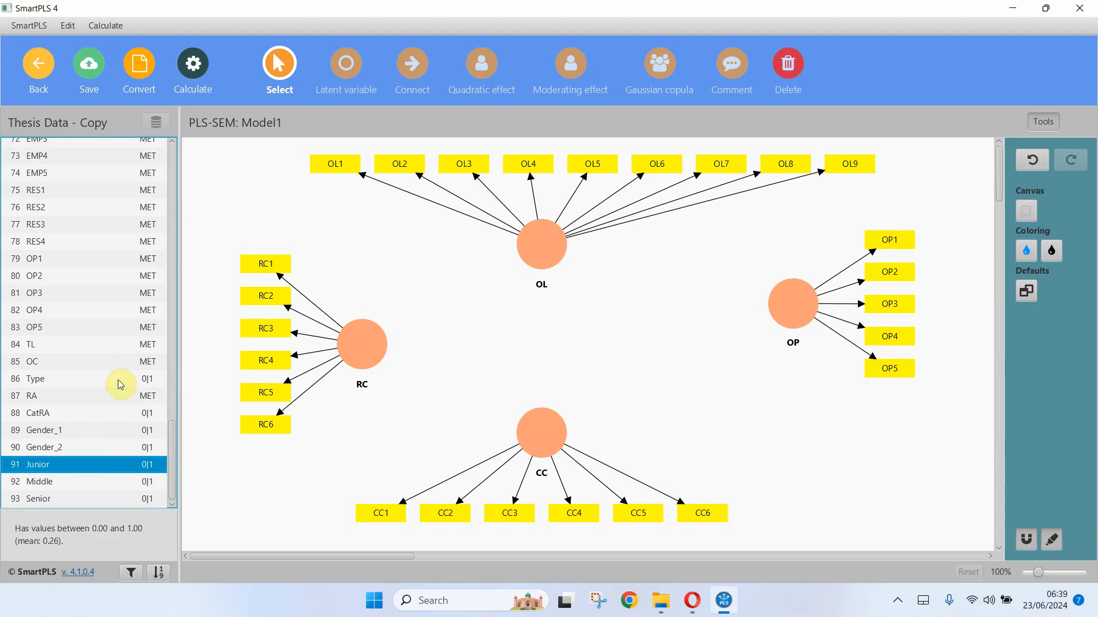
scroll(up, 3)
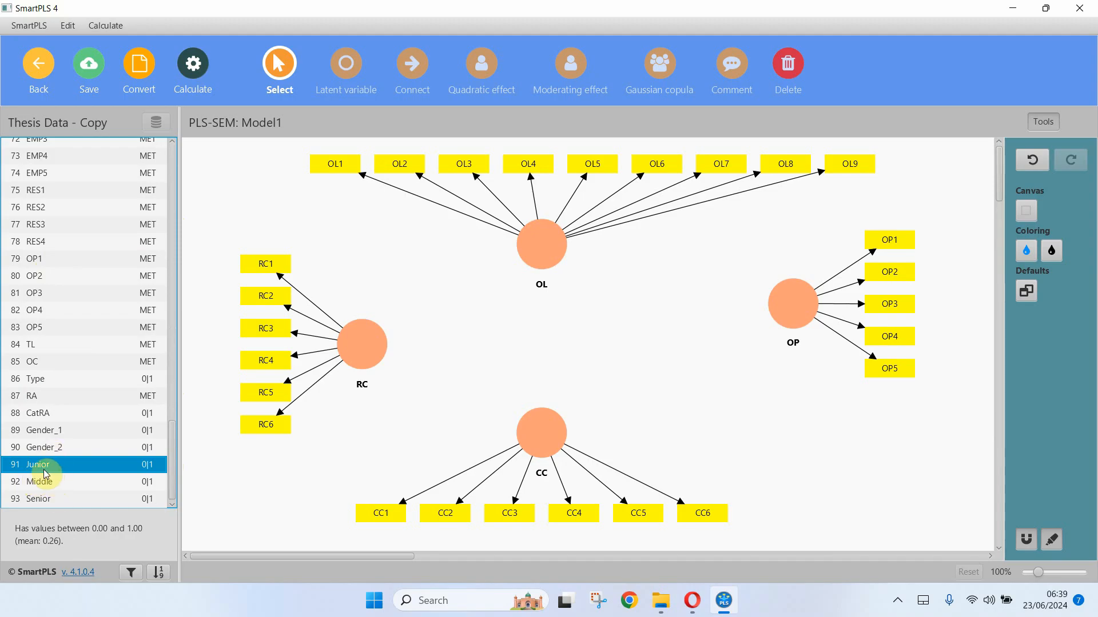
mouse_move(244, 462)
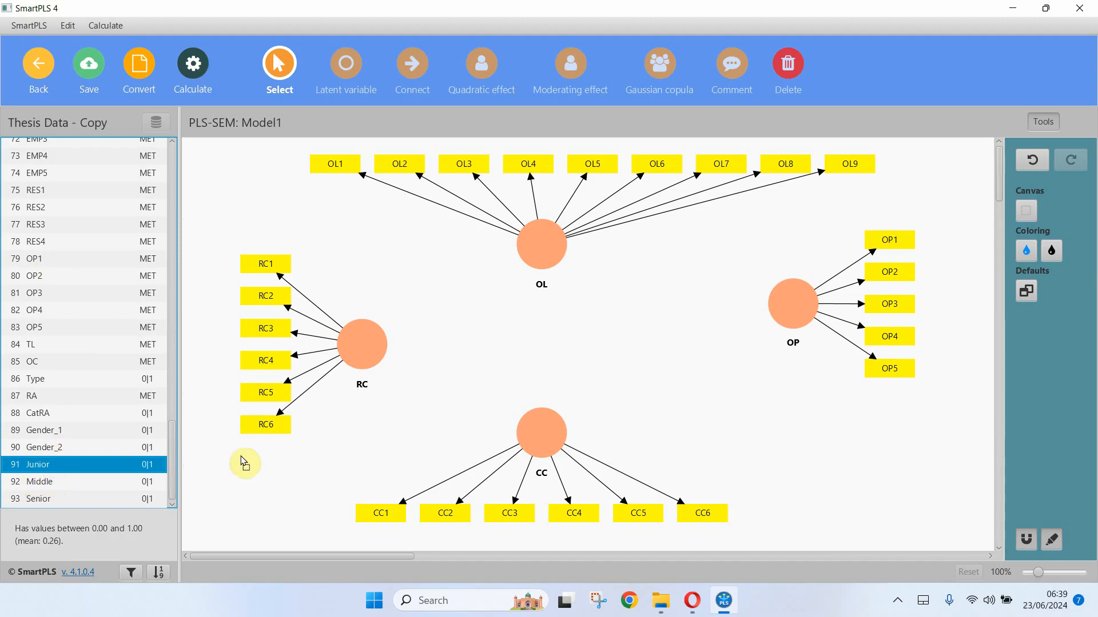
mouse_move(689, 429)
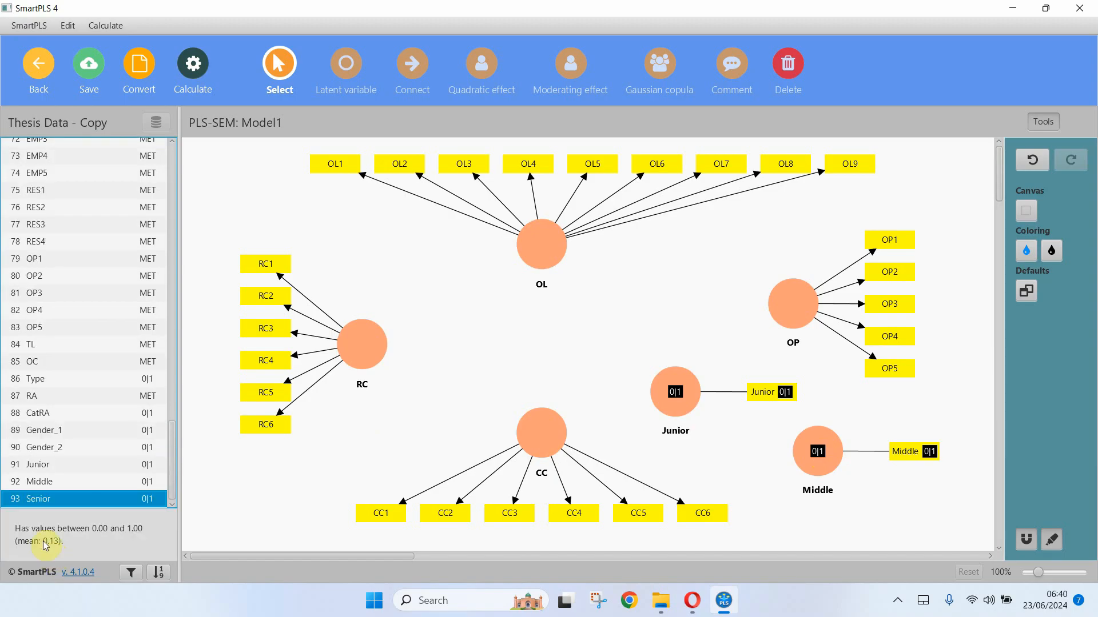
double_click(35, 499)
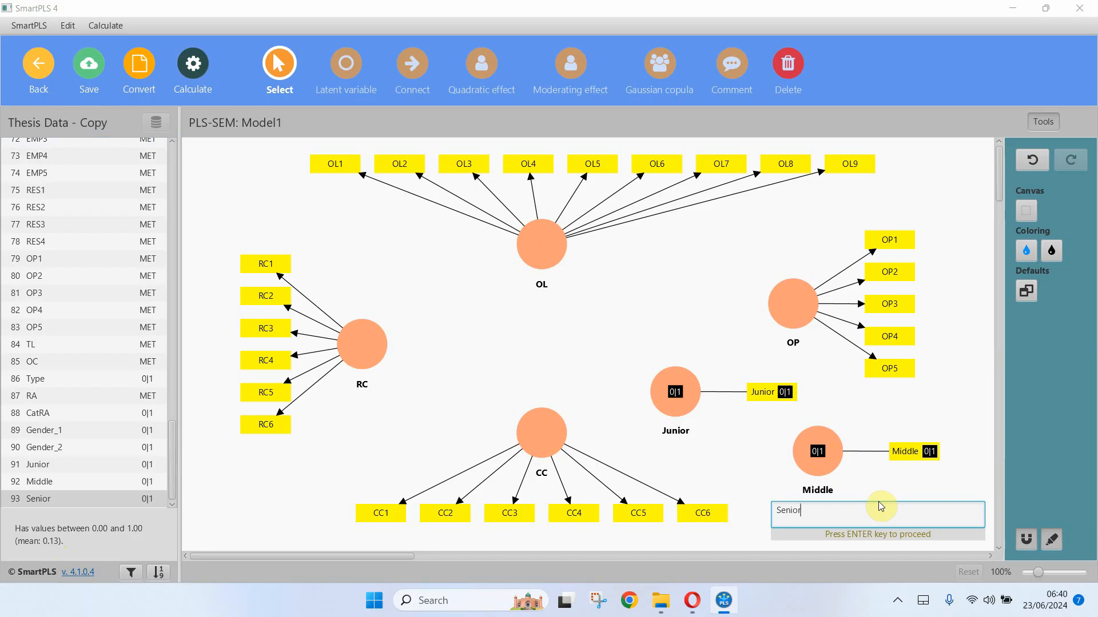
key(Return)
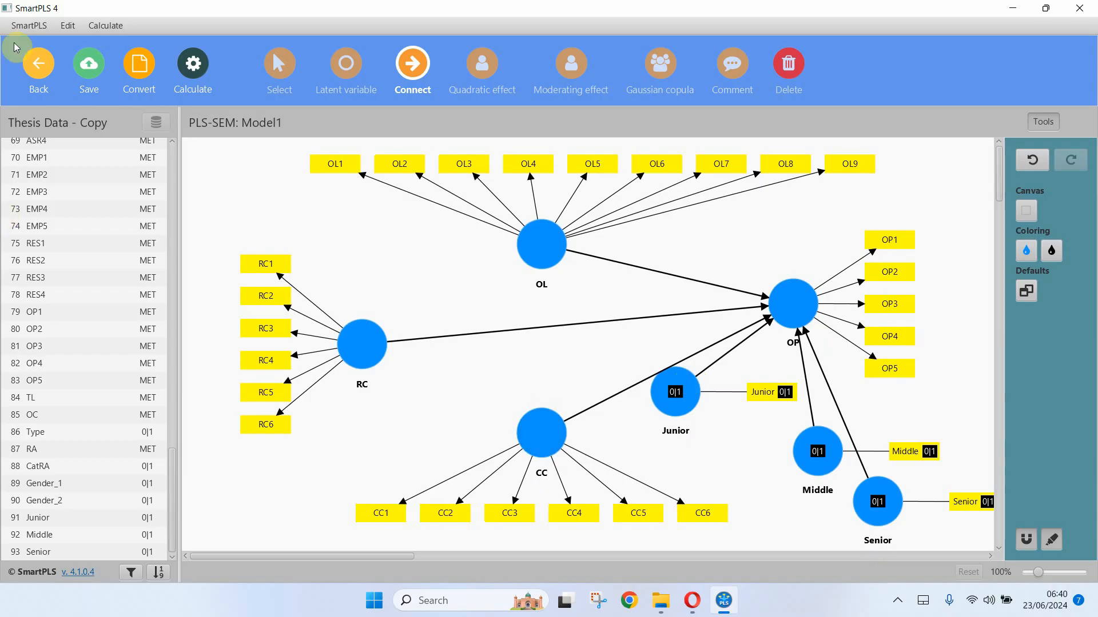
Run 1000-subsample bootstrapping and view the singular matrix problem explanation
click(193, 66)
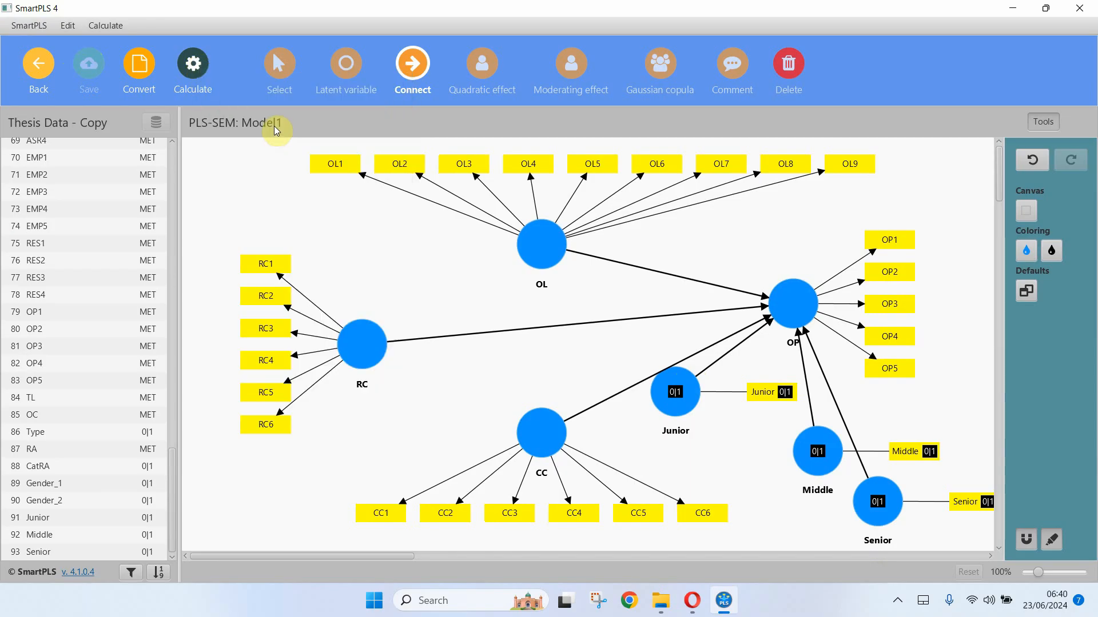
click(105, 26)
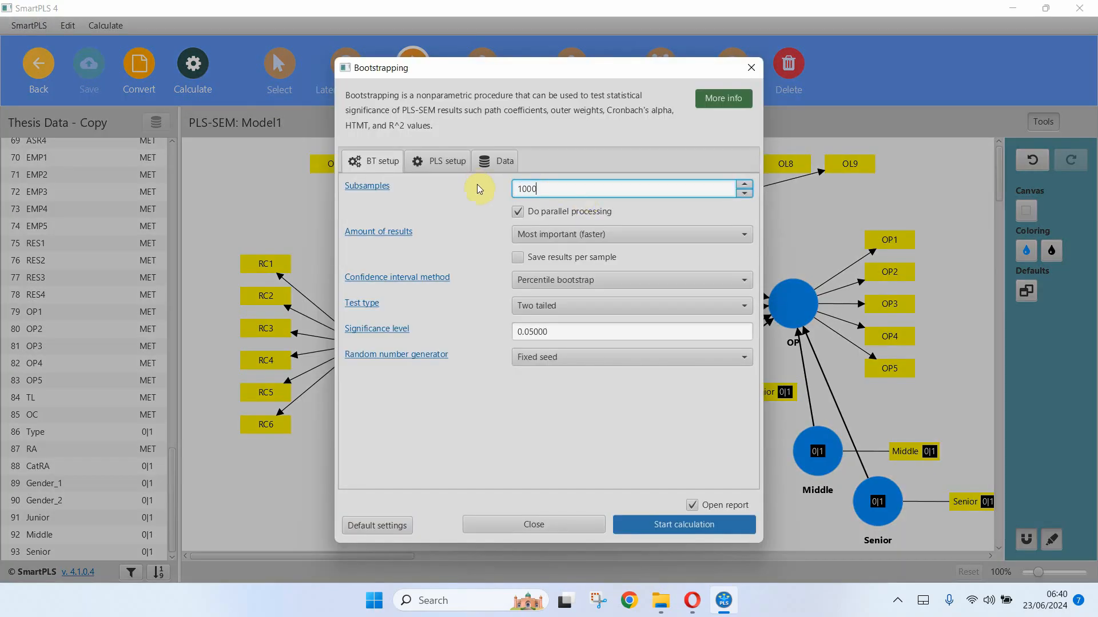
mouse_move(521, 253)
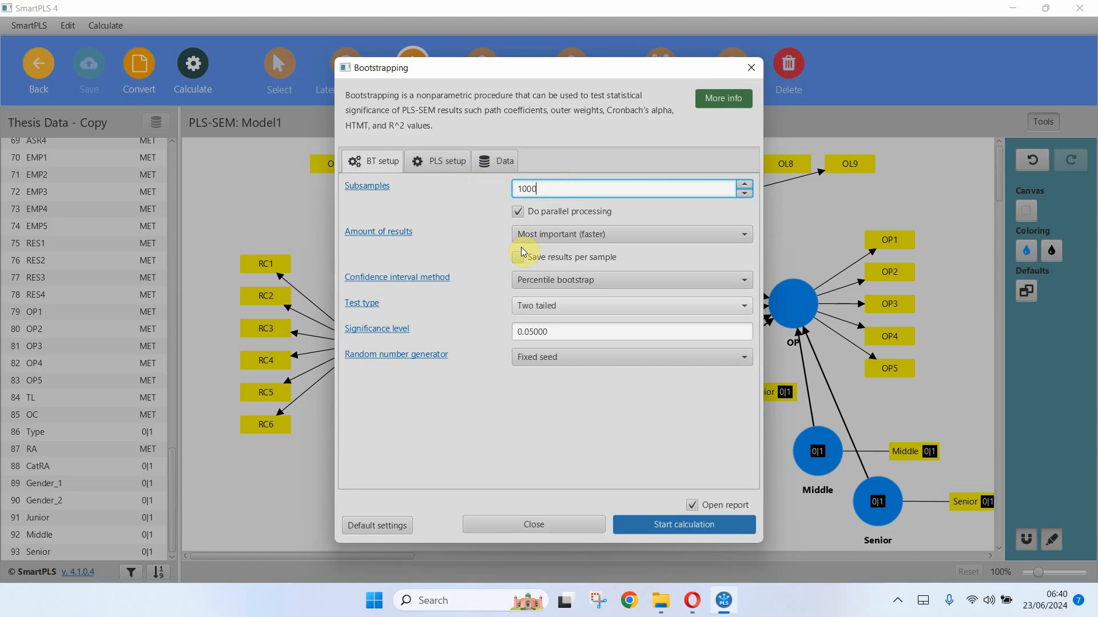
click(683, 524)
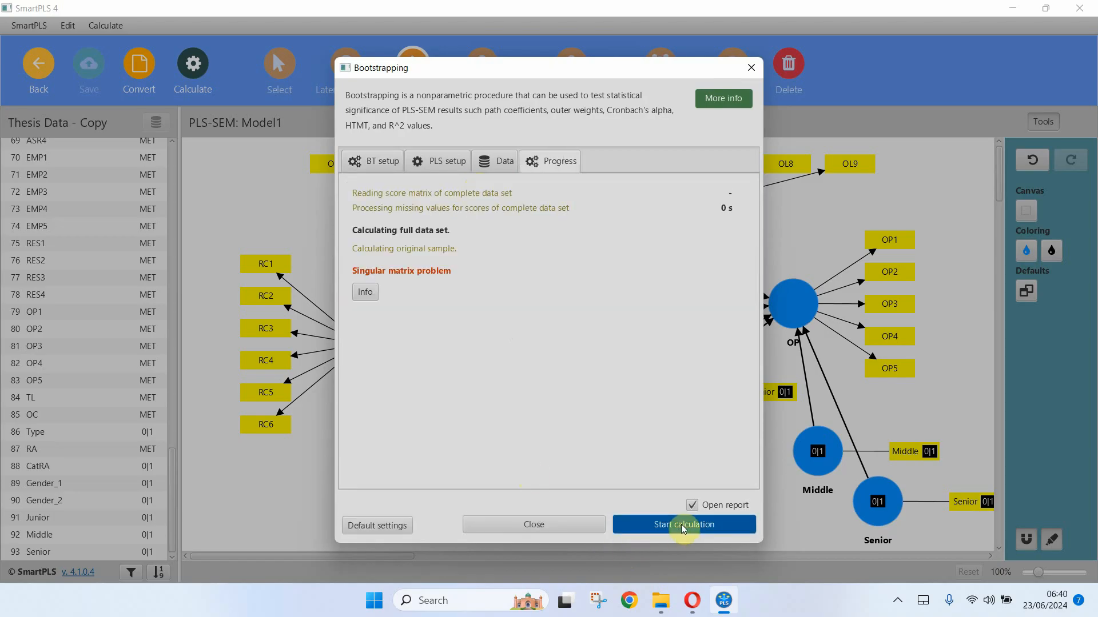
mouse_move(233, 259)
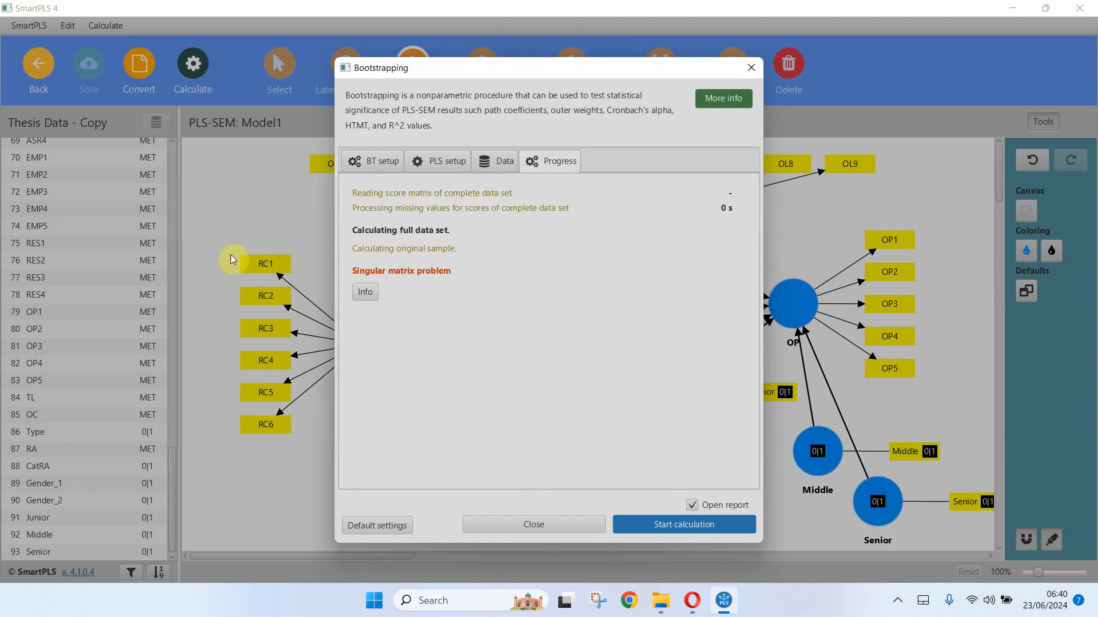
click(364, 292)
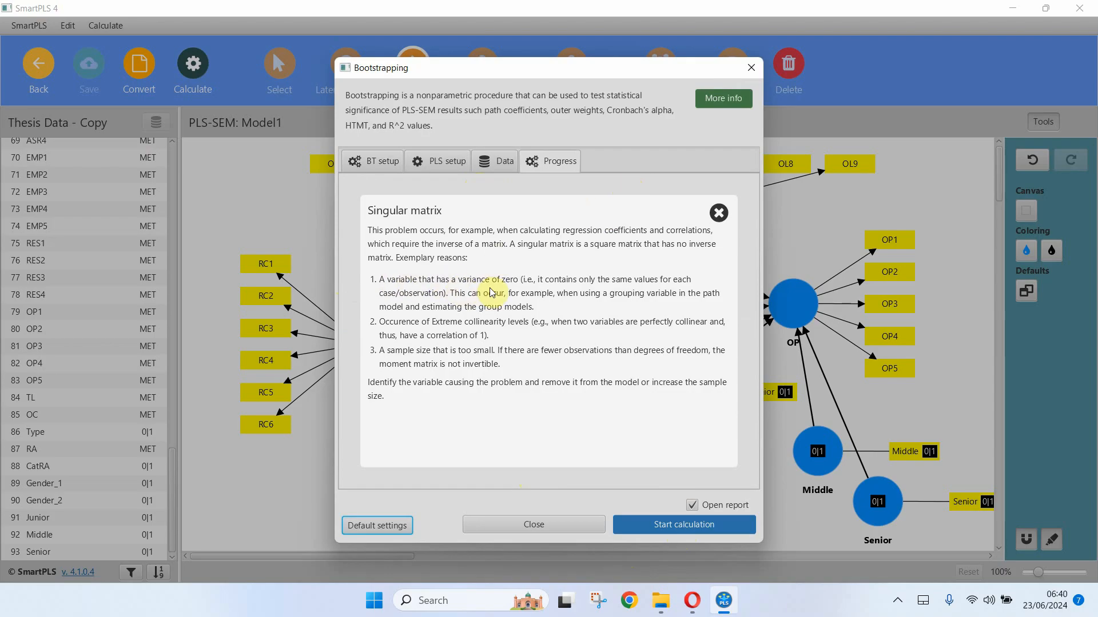
mouse_move(564, 290)
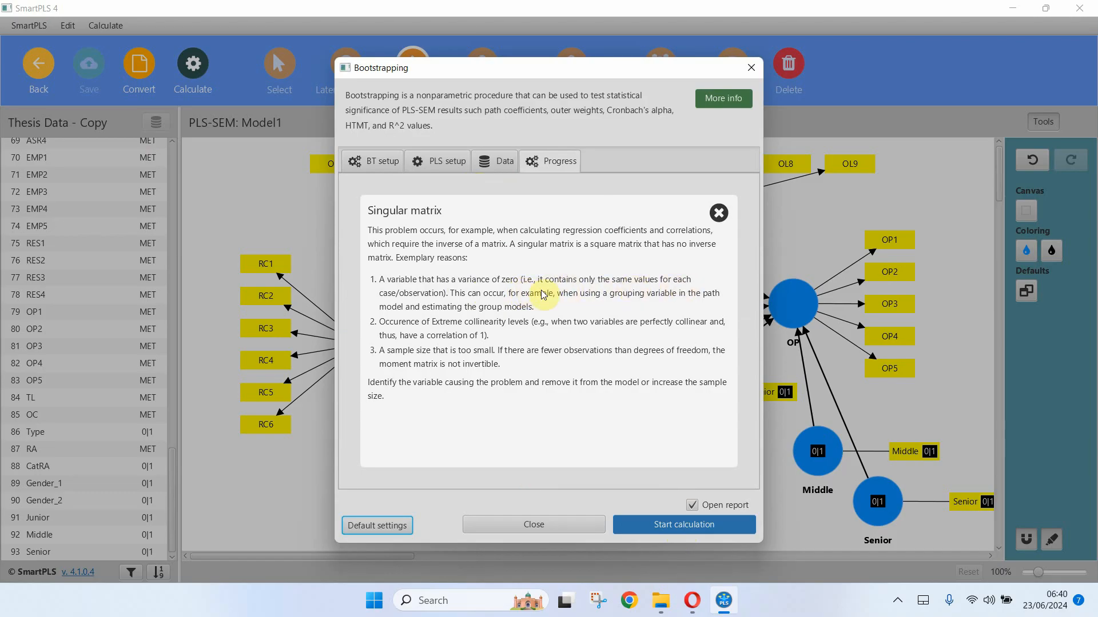
mouse_move(465, 303)
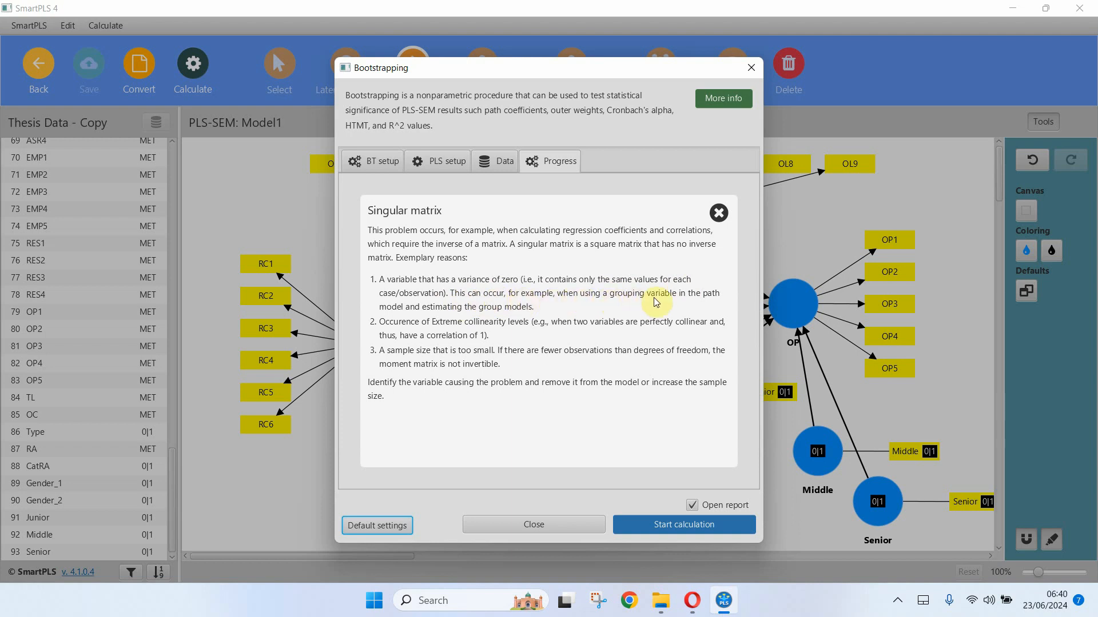
mouse_move(465, 311)
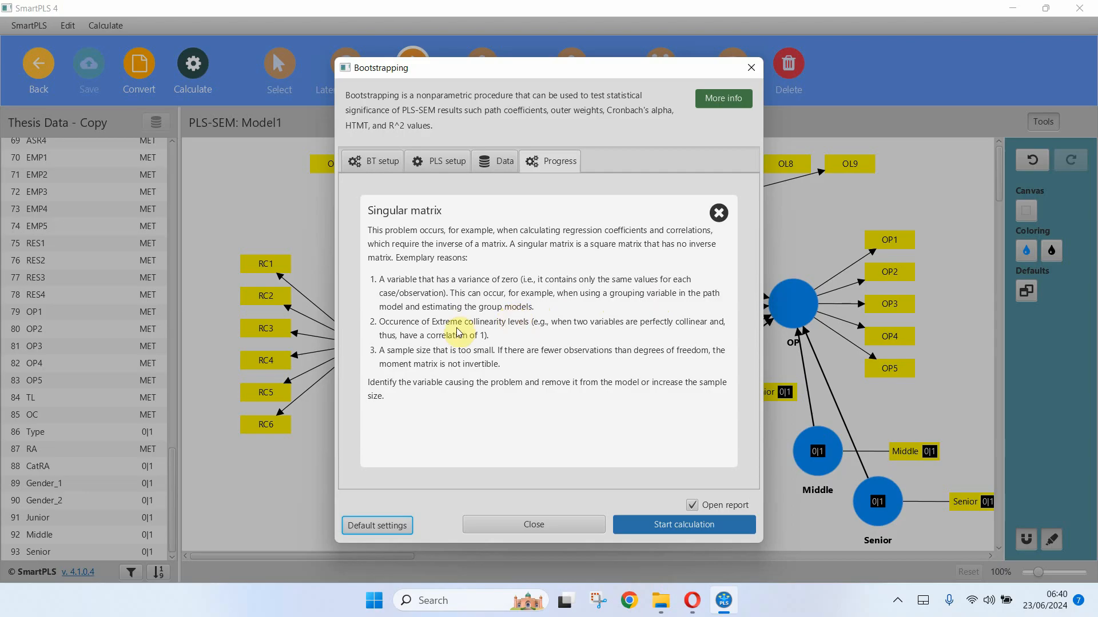
mouse_move(515, 334)
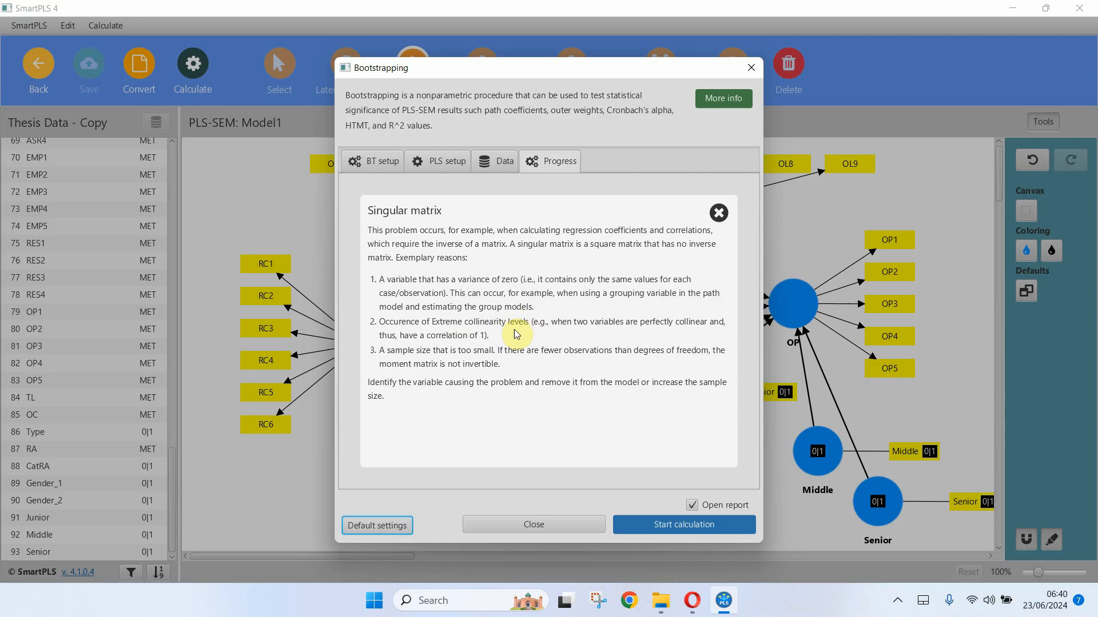
mouse_move(507, 359)
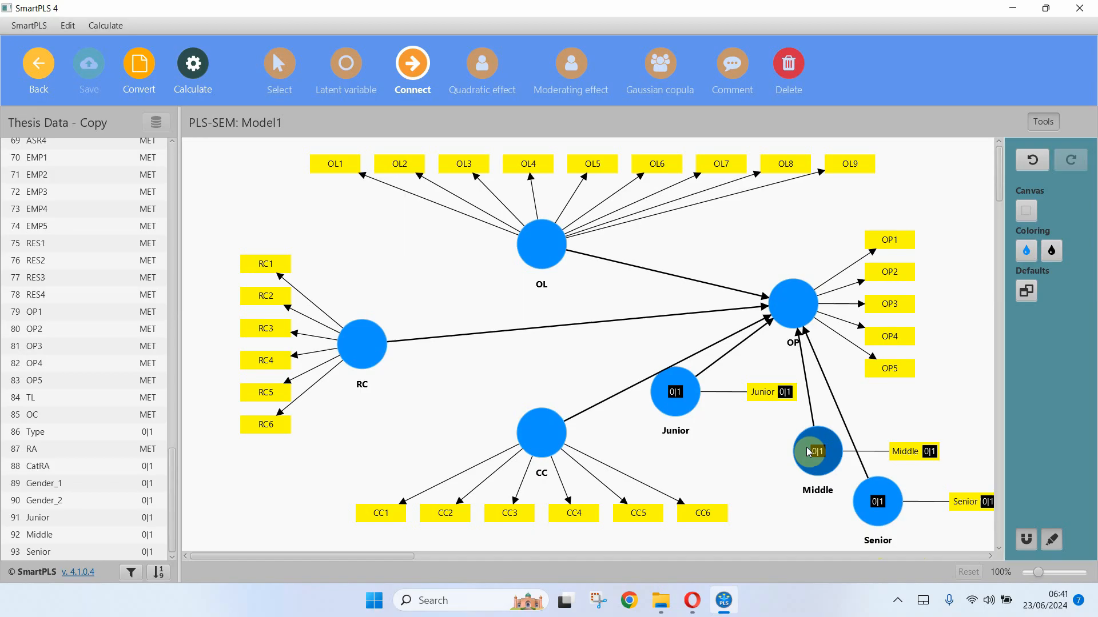
mouse_move(876, 499)
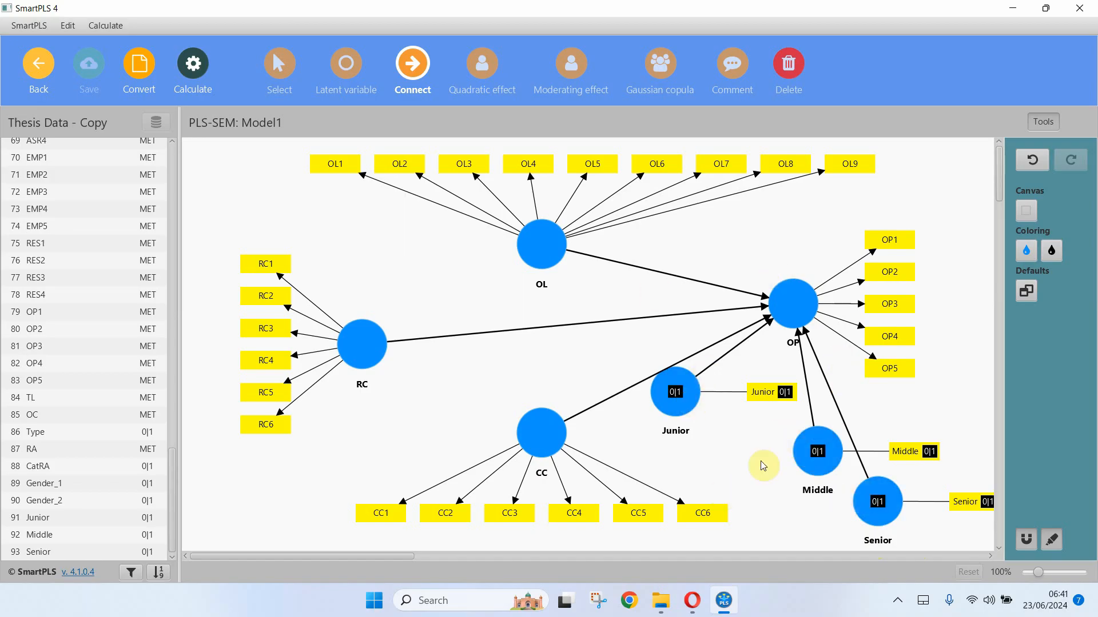
mouse_move(651, 422)
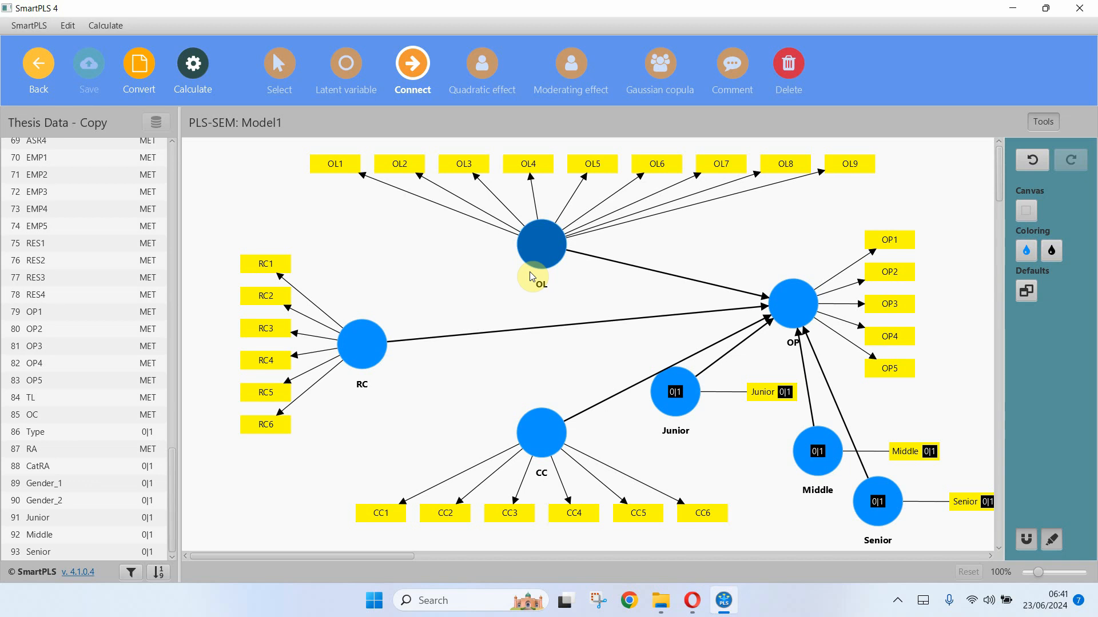
mouse_move(553, 271)
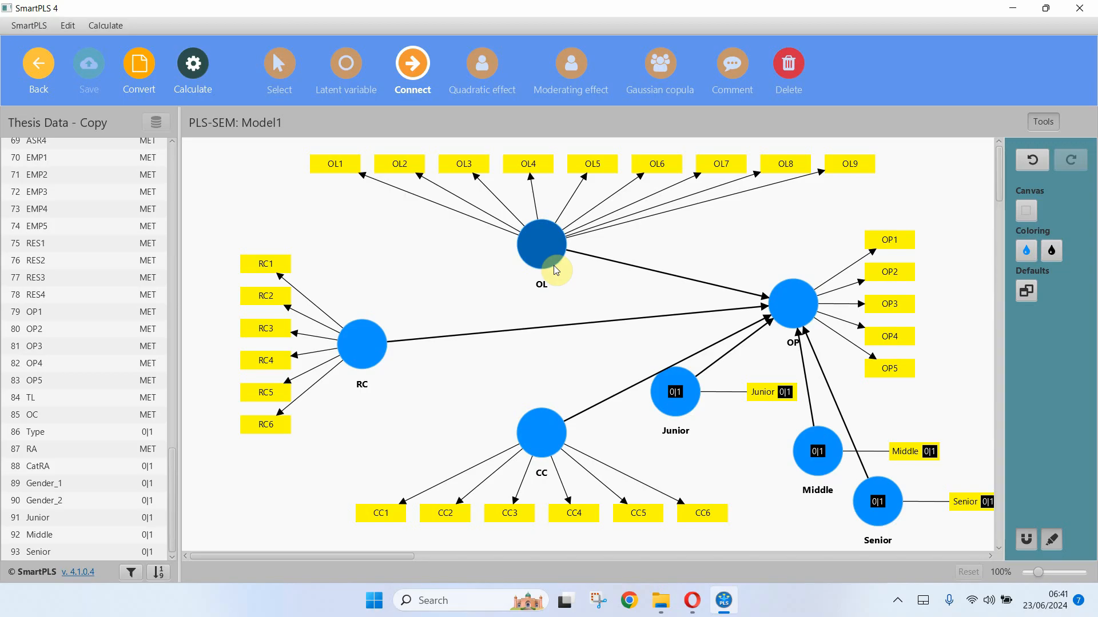
mouse_move(673, 392)
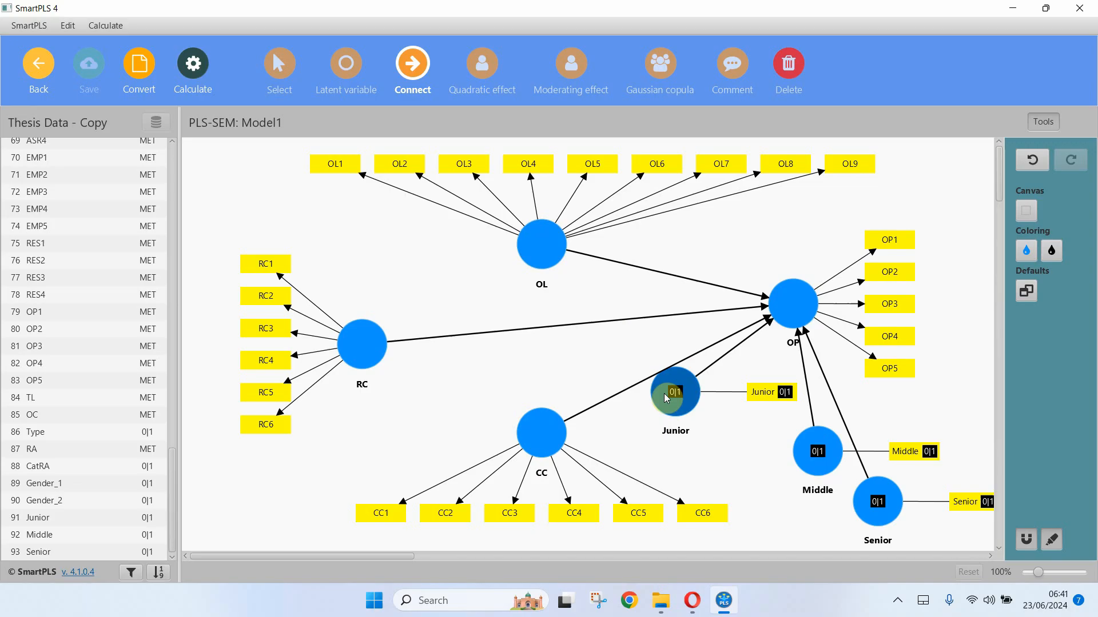
Inspect the Gender variable's range, then select the Junior node with the Select tool
scroll(up, 3)
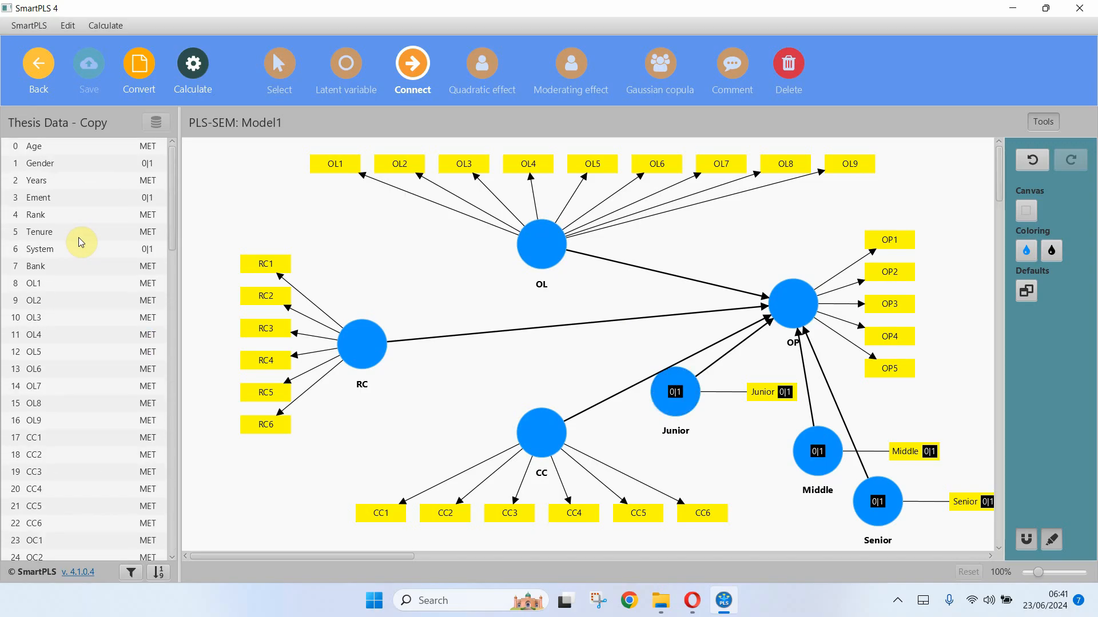
click(39, 163)
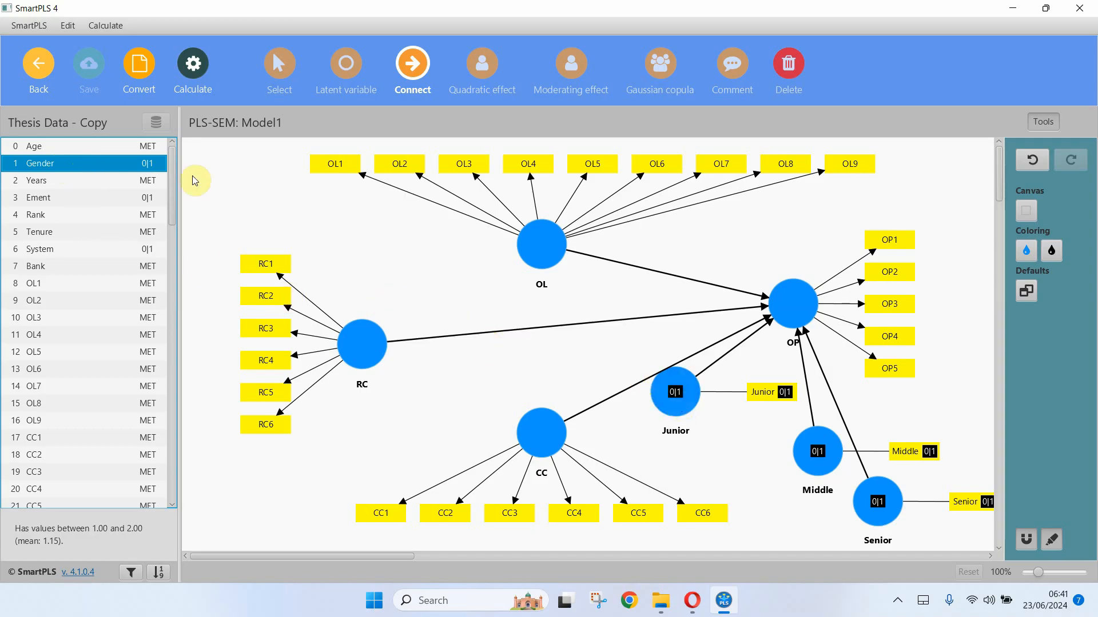
scroll(down, 3)
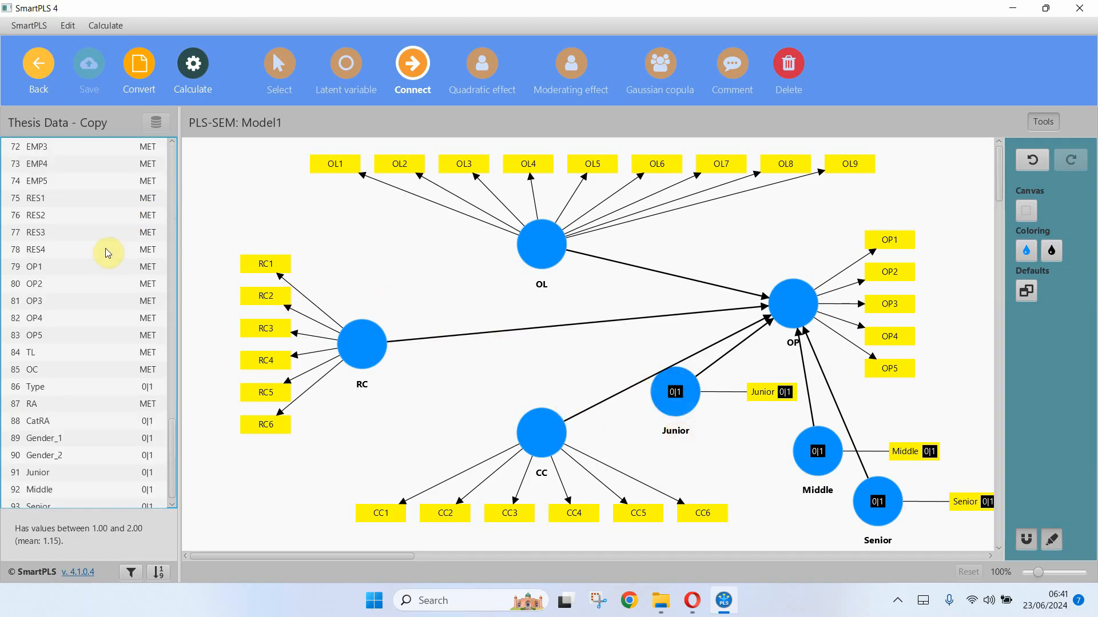
scroll(down, 3)
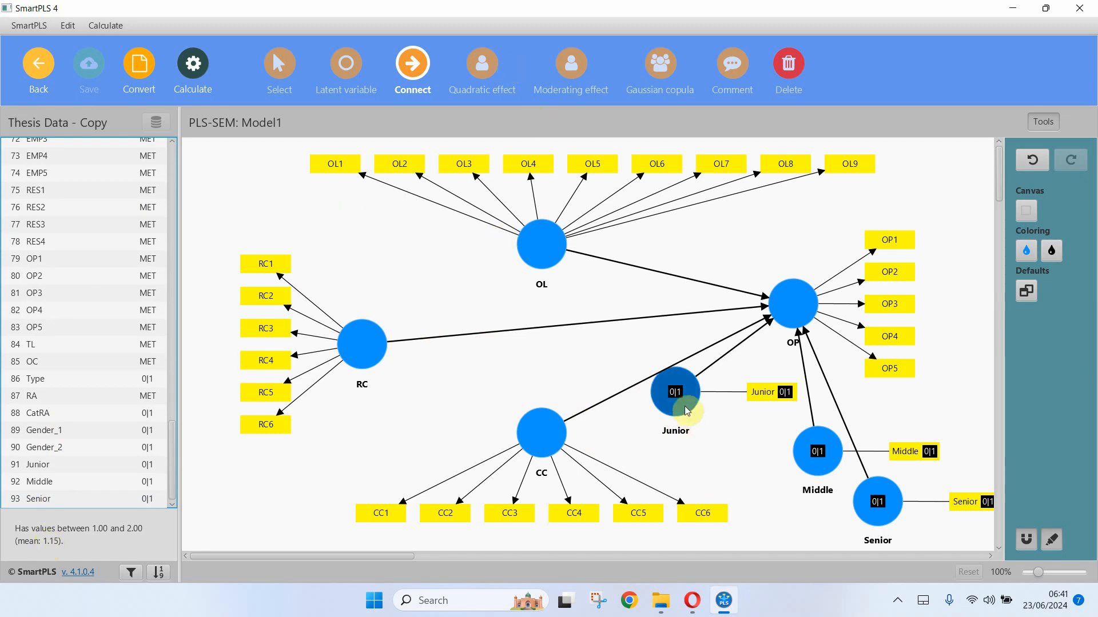
click(278, 63)
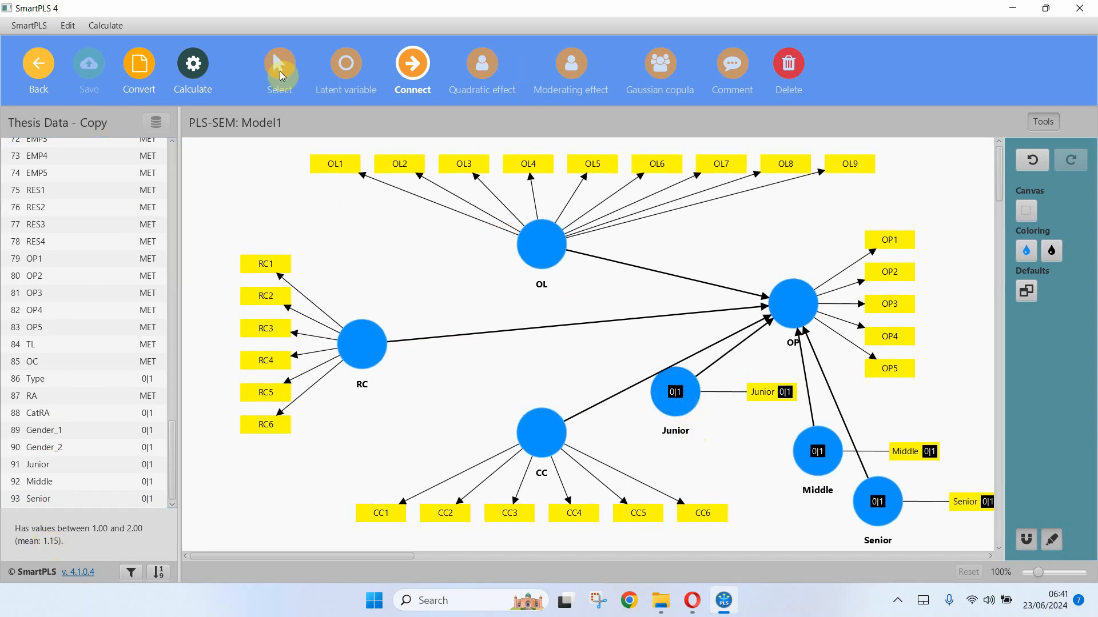
click(674, 391)
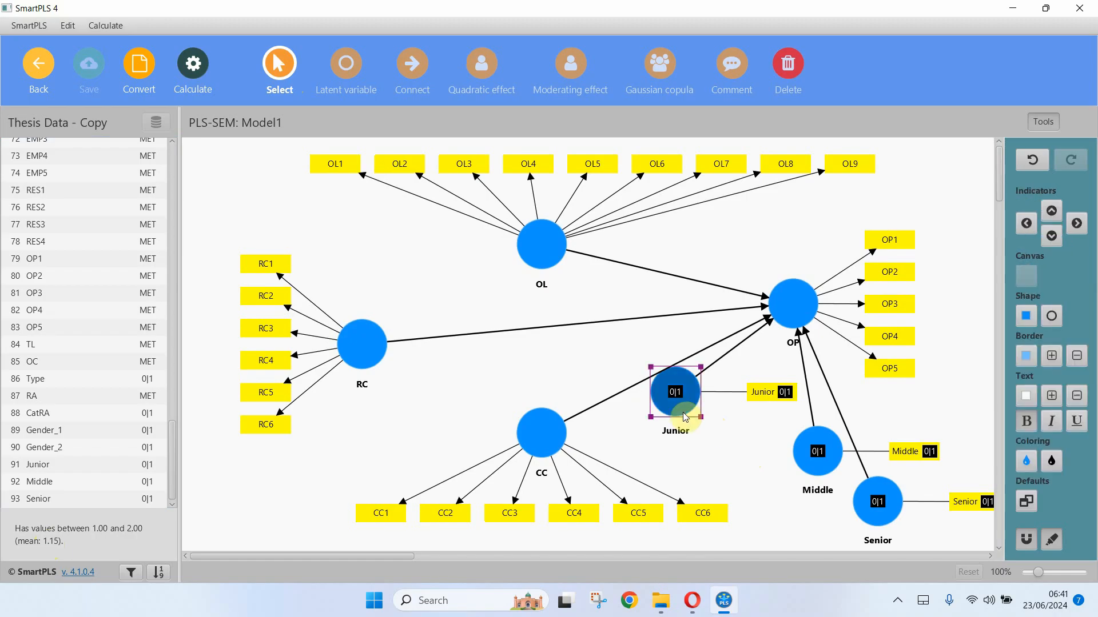
Delete the Junior dummy construct from Model1
right_click(674, 391)
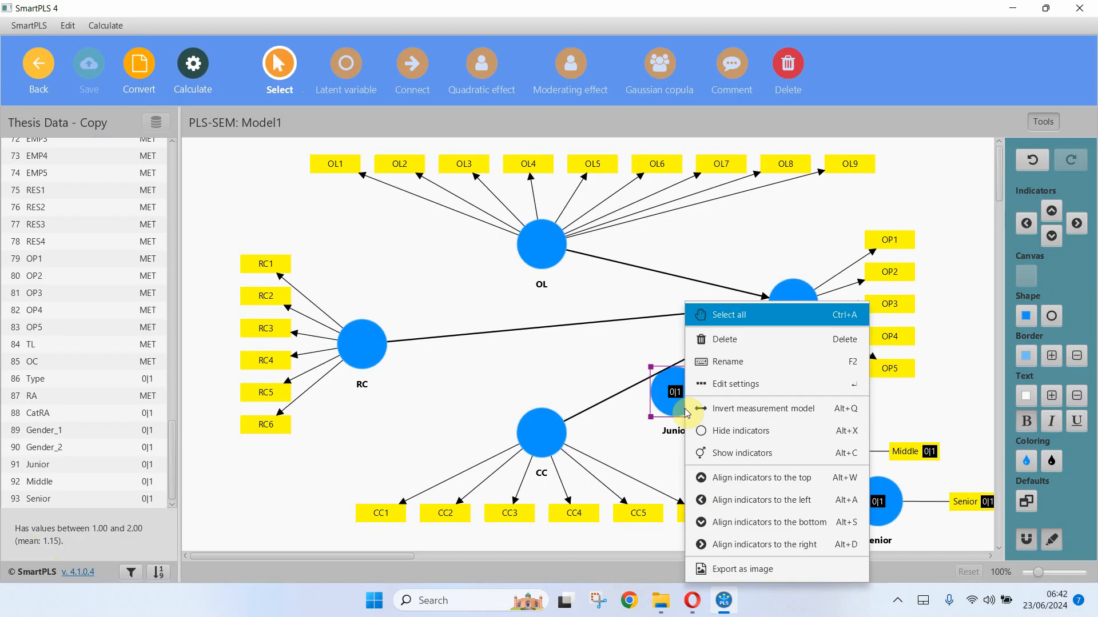
click(728, 370)
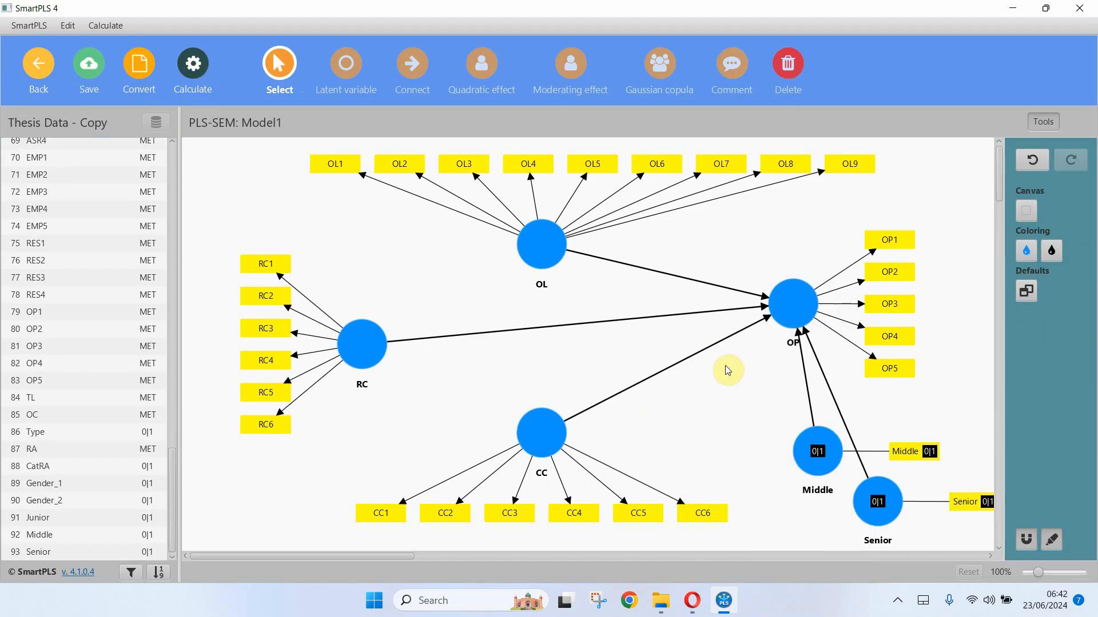
click(42, 447)
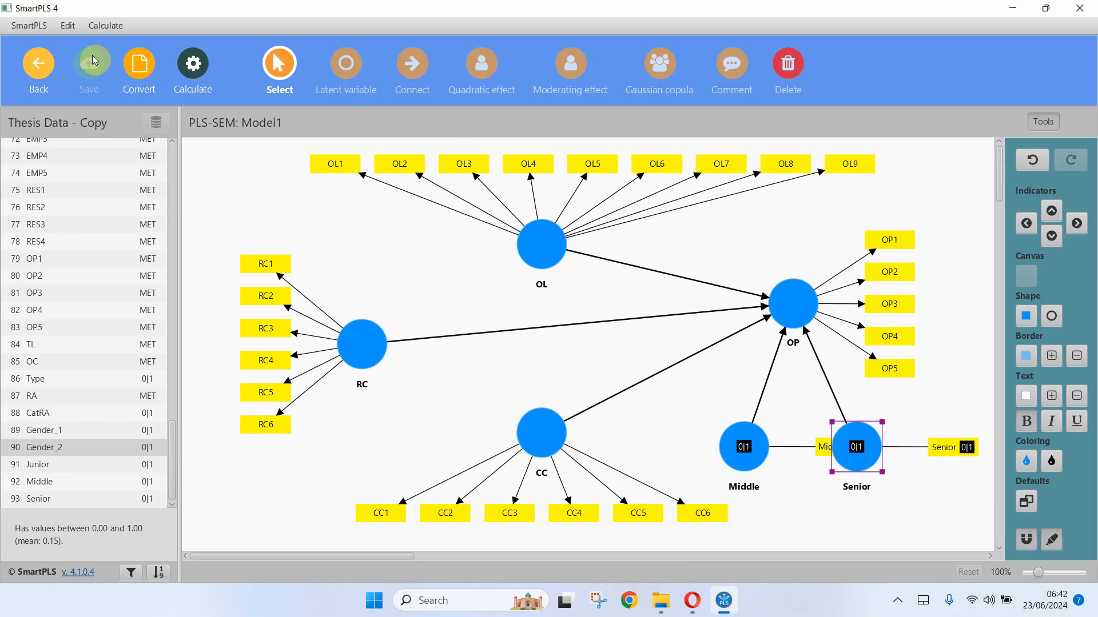
mouse_move(574, 194)
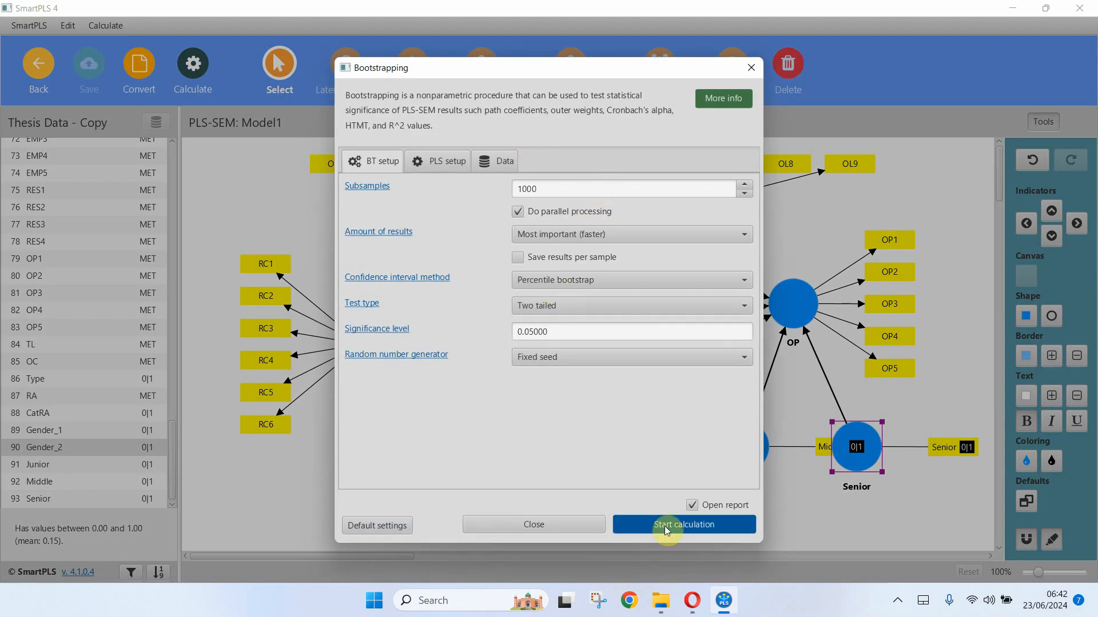
Start bootstrapping and show the graphical output with path p values and OP R-square 0.432
click(683, 524)
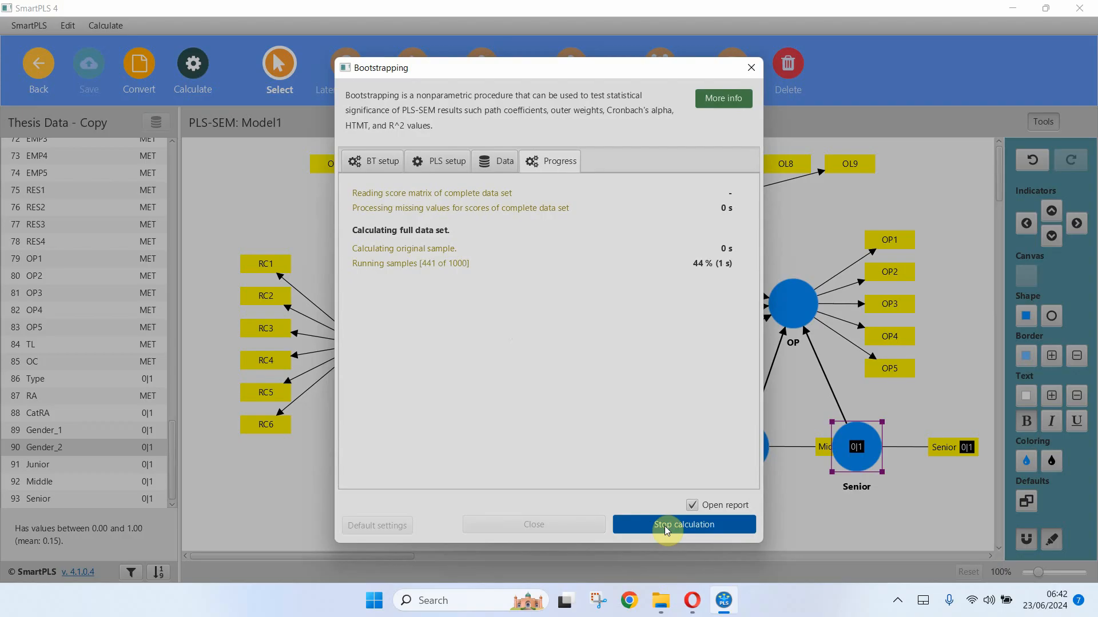
click(683, 524)
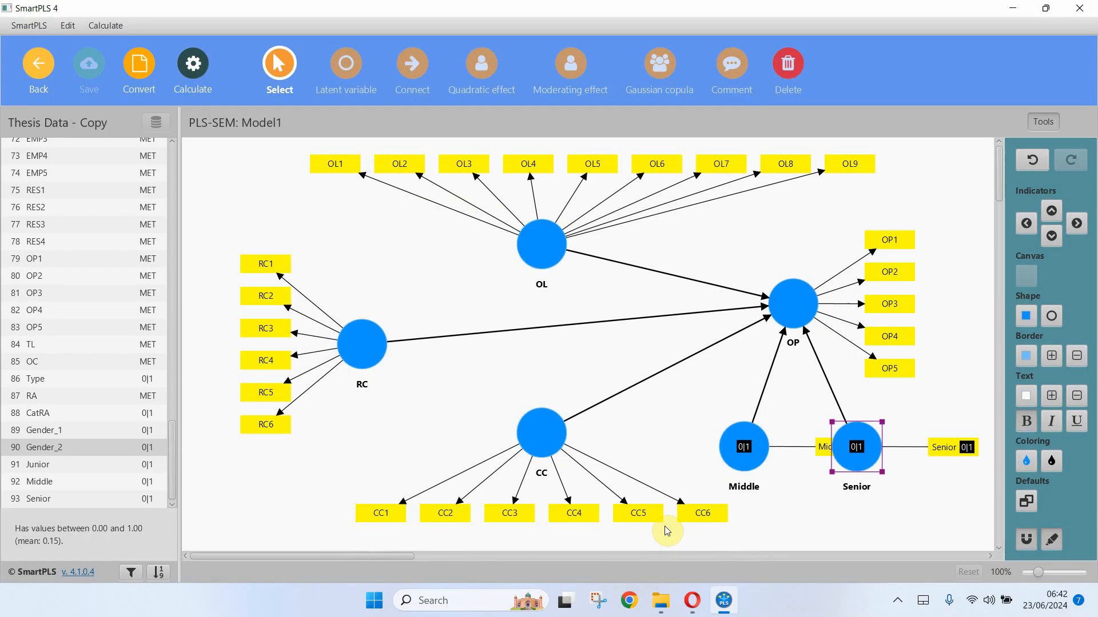
click(192, 70)
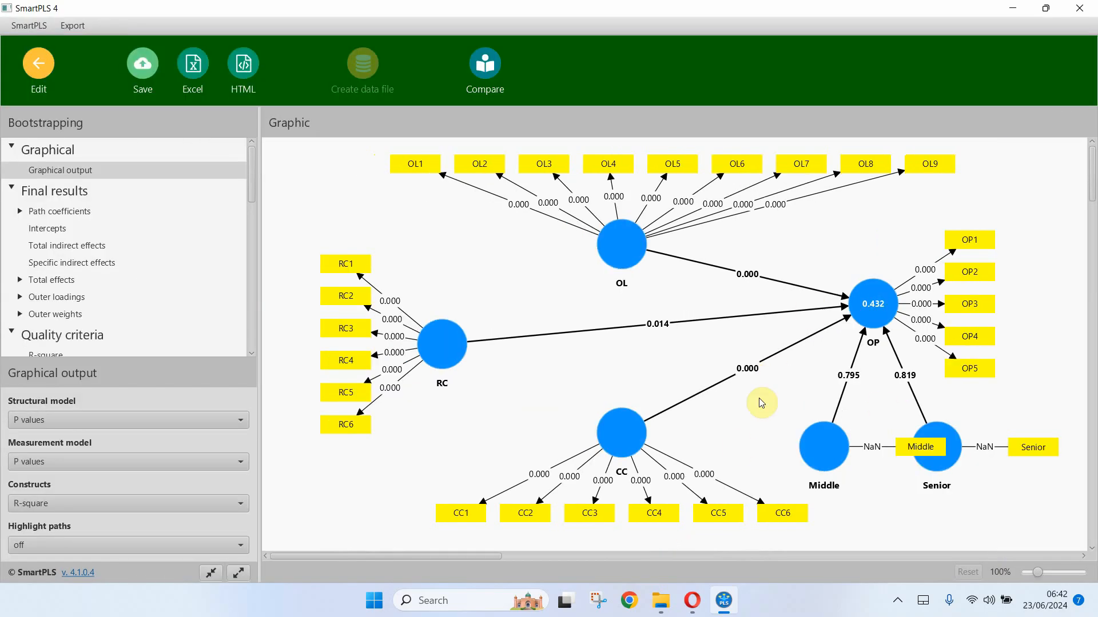
mouse_move(824, 455)
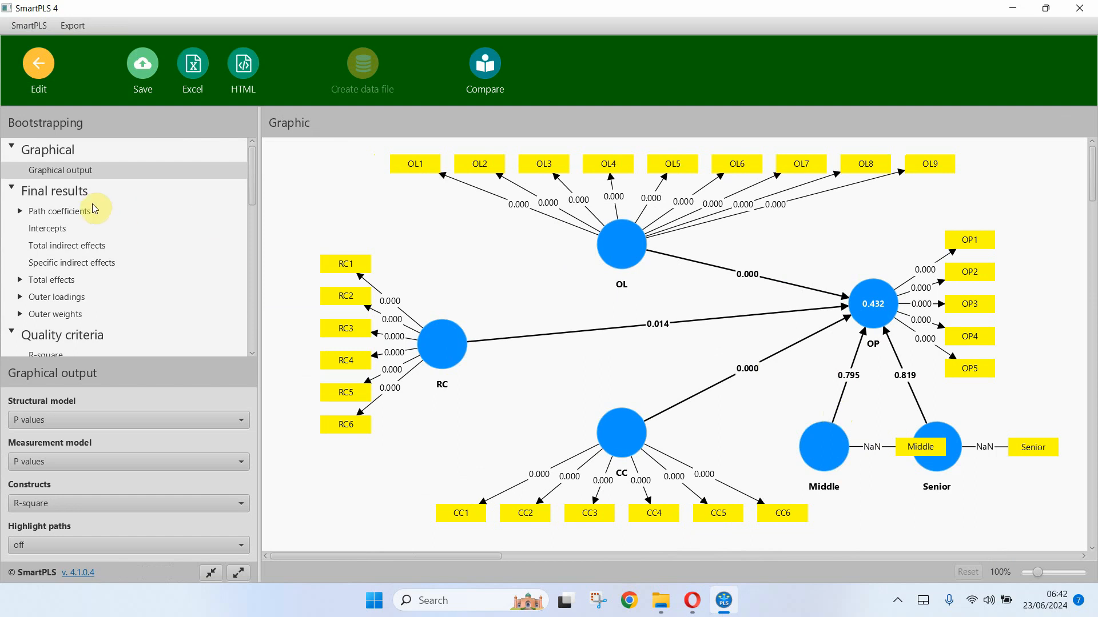
Open the Path coefficients table and inspect the Senior and Middle → OP values
click(63, 211)
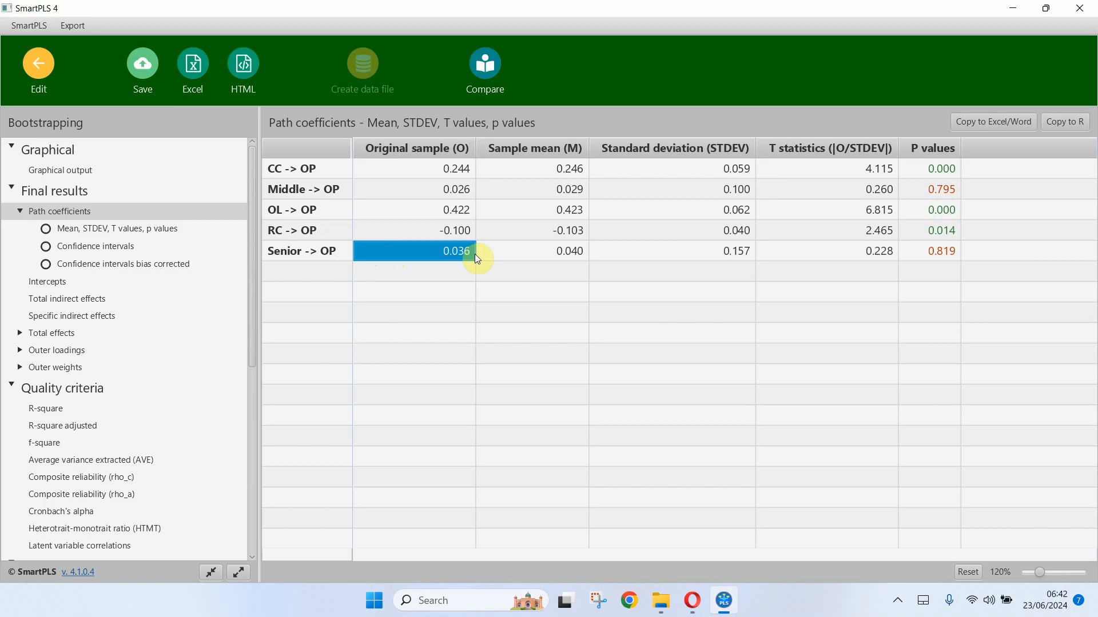
mouse_move(348, 255)
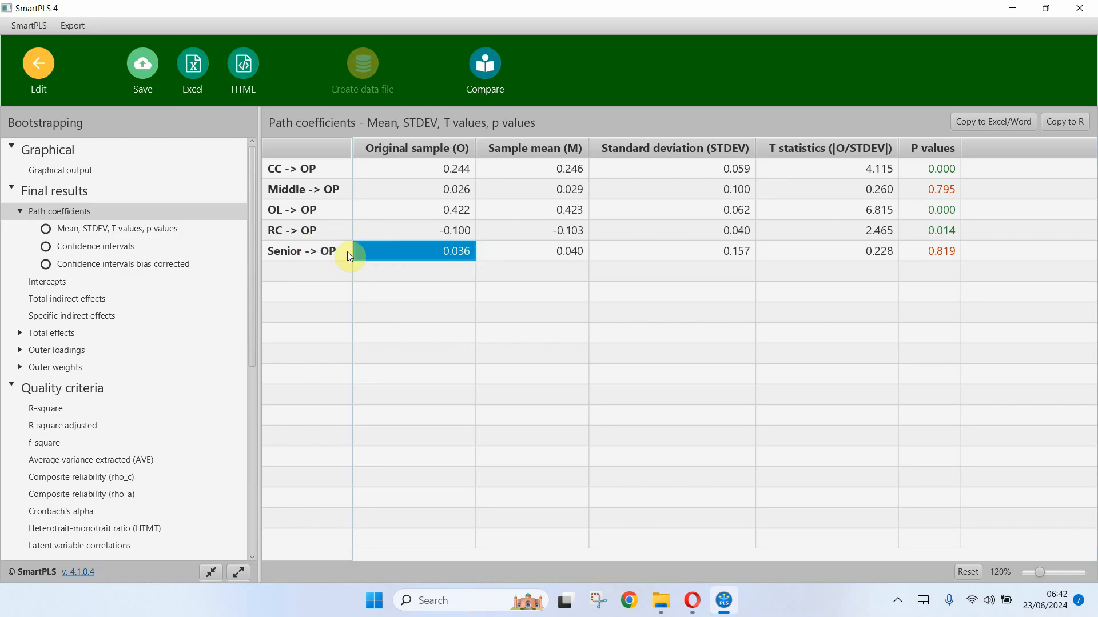
mouse_move(943, 251)
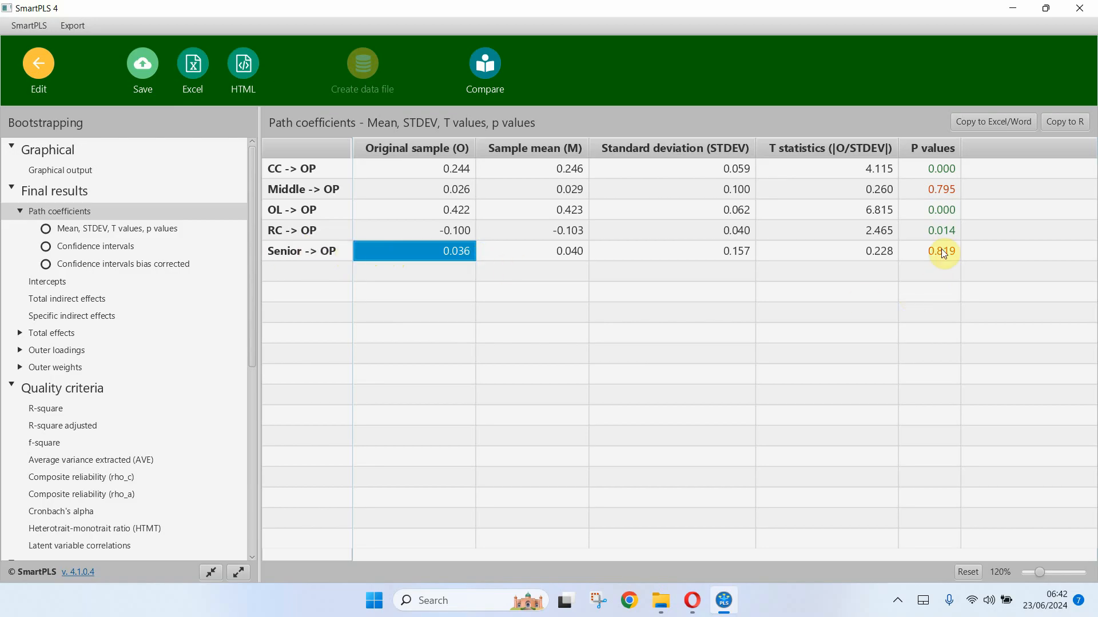
click(941, 250)
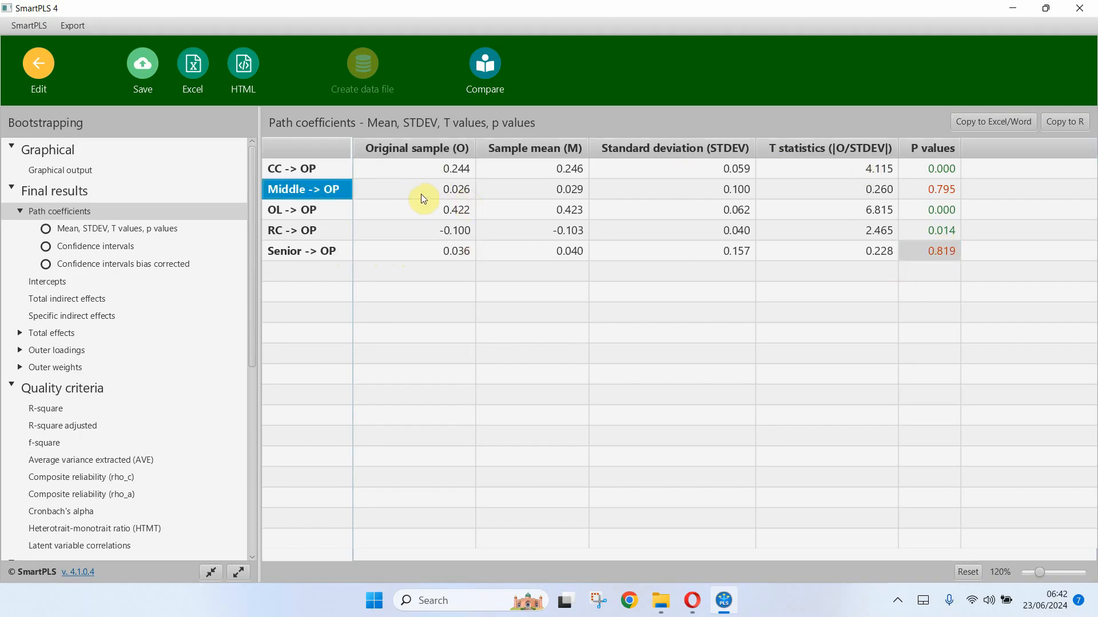
click(415, 189)
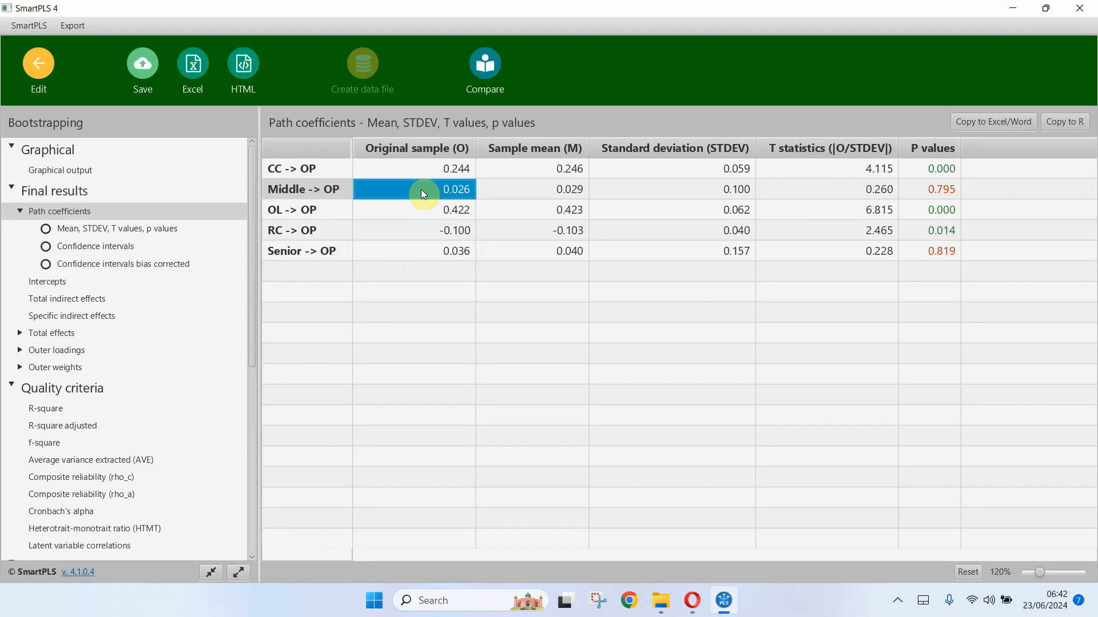
mouse_move(930, 190)
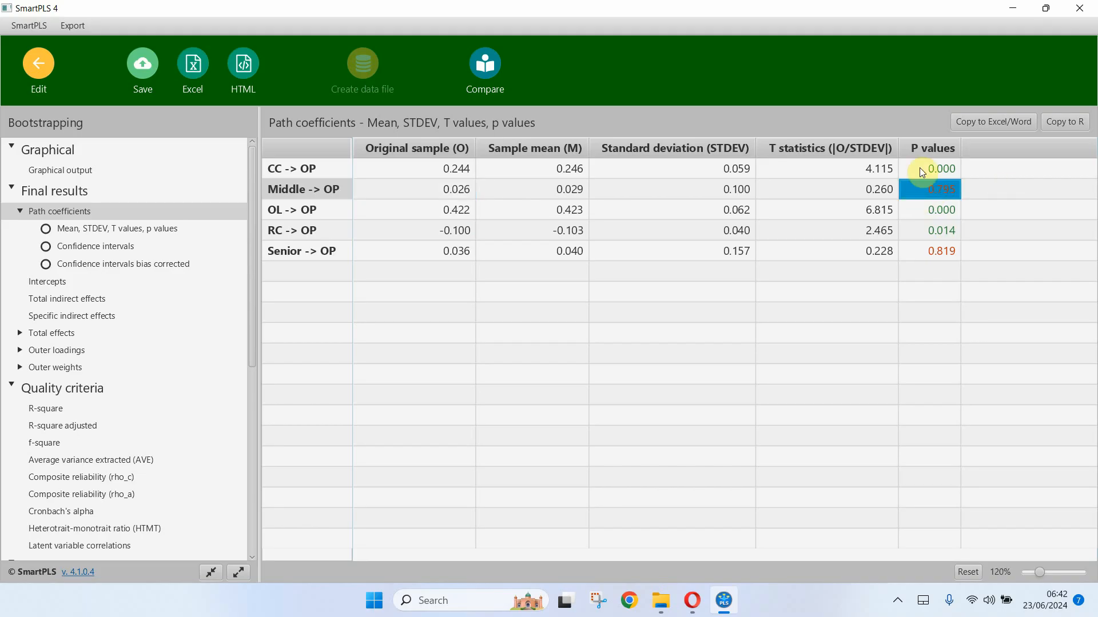
mouse_move(769, 227)
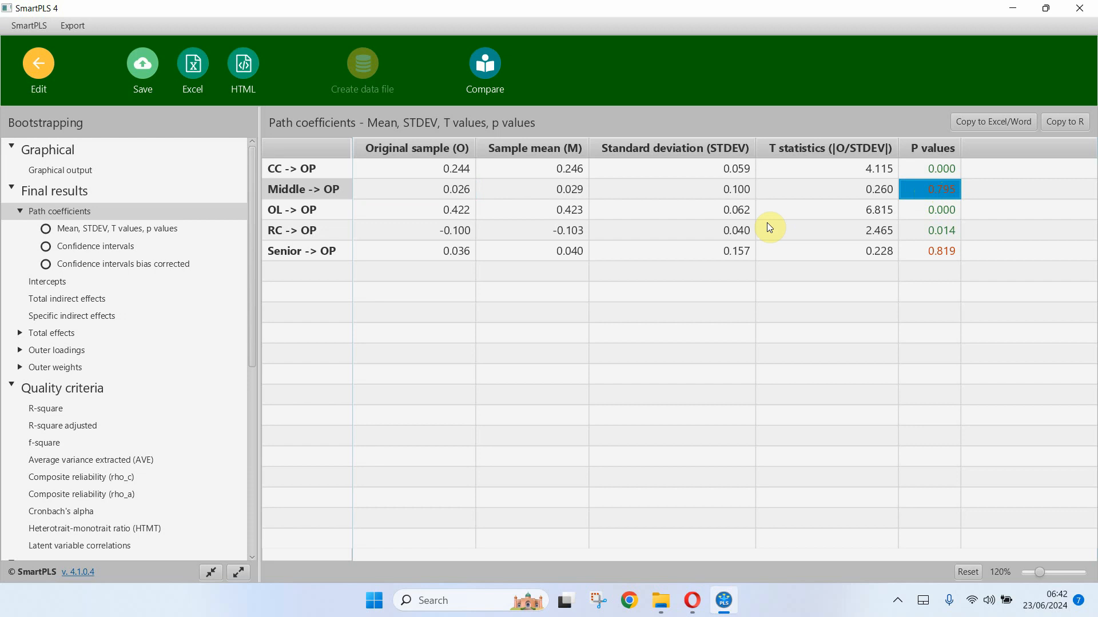
click(303, 189)
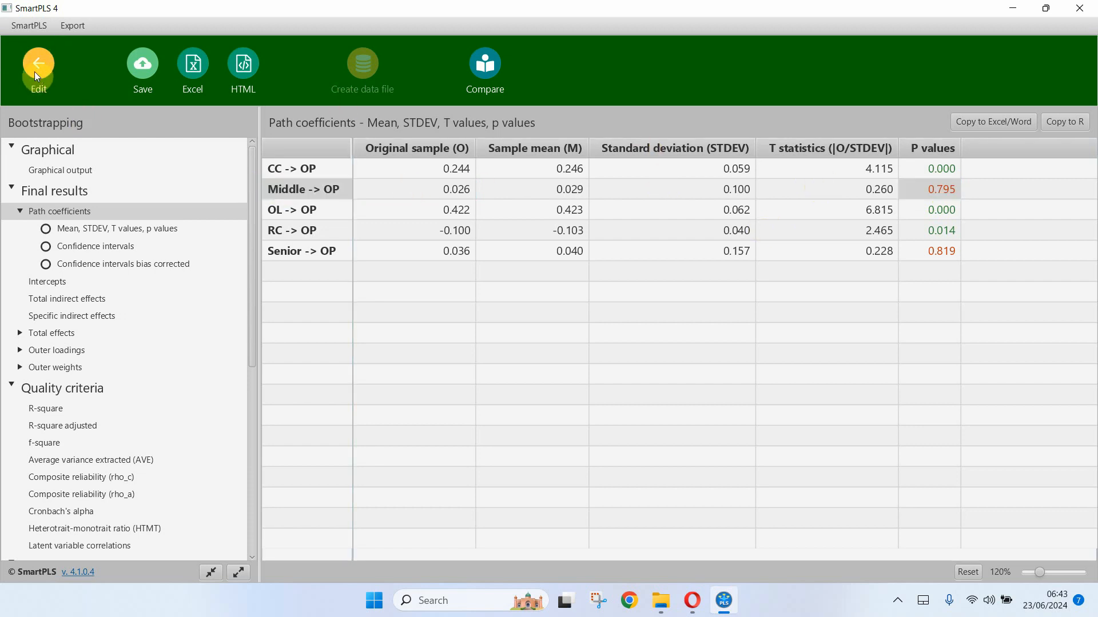
Return to Model1's bootstrapping diagram and check RC and OL reliability and AVE values
click(38, 65)
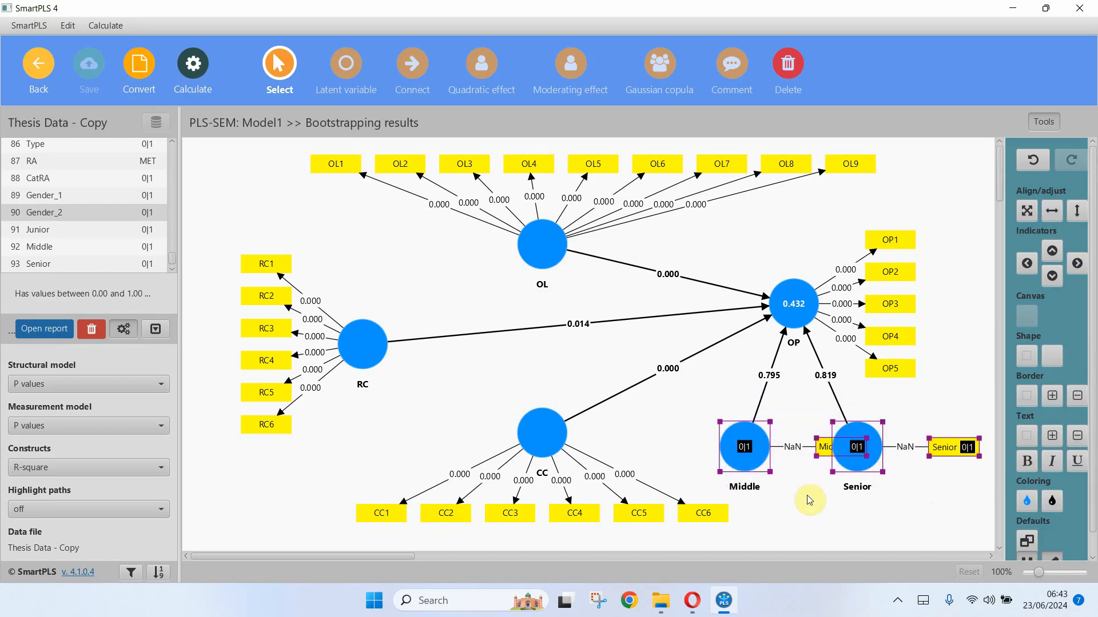
mouse_move(217, 169)
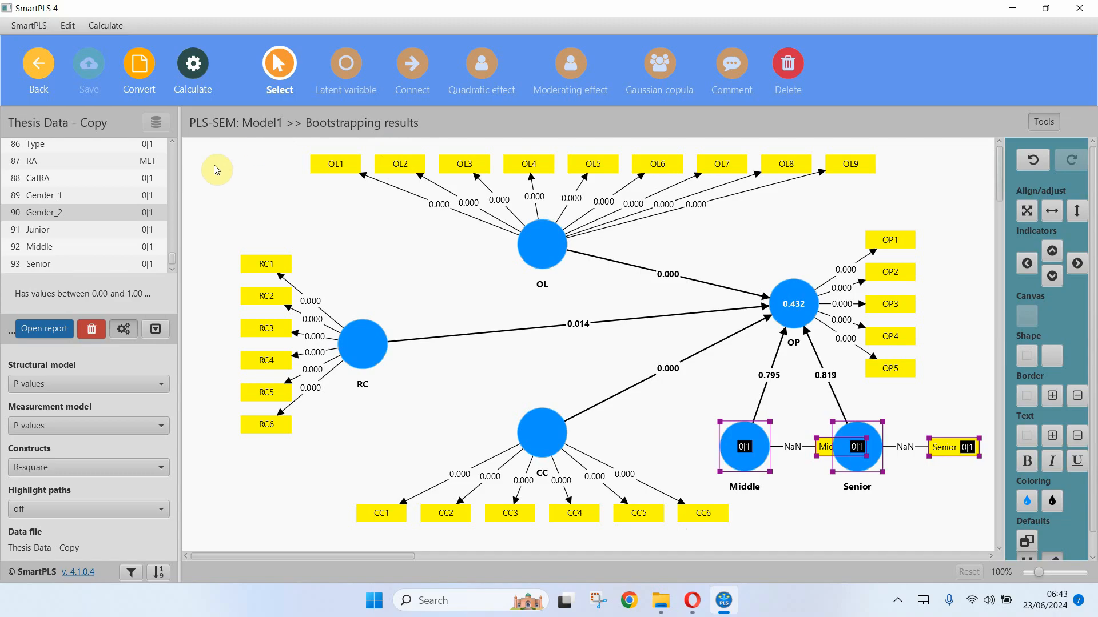
mouse_move(217, 150)
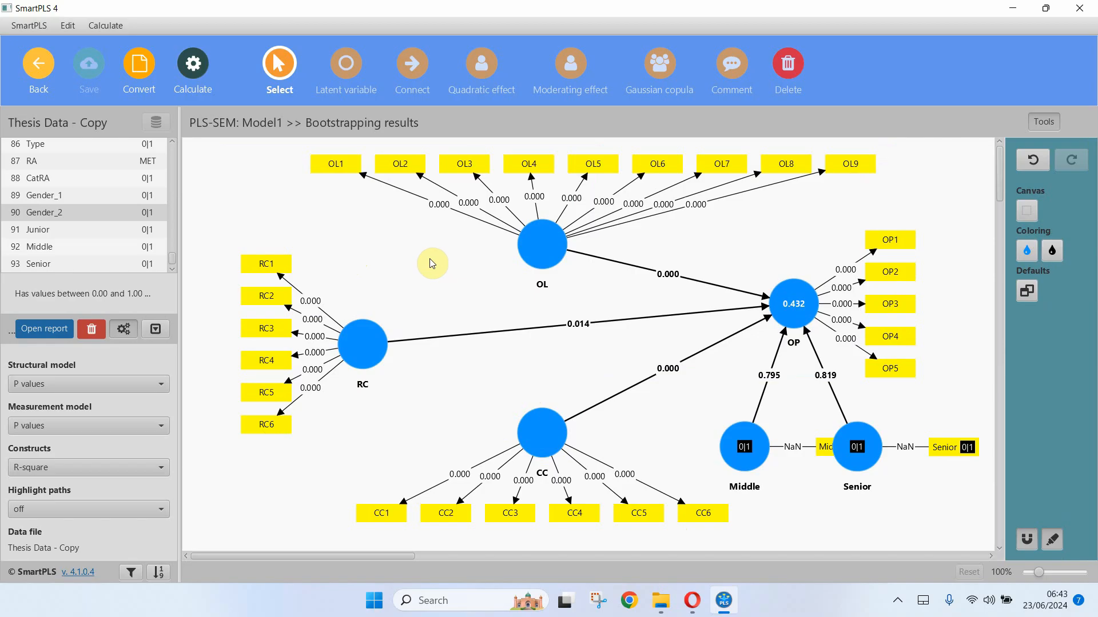
click(362, 344)
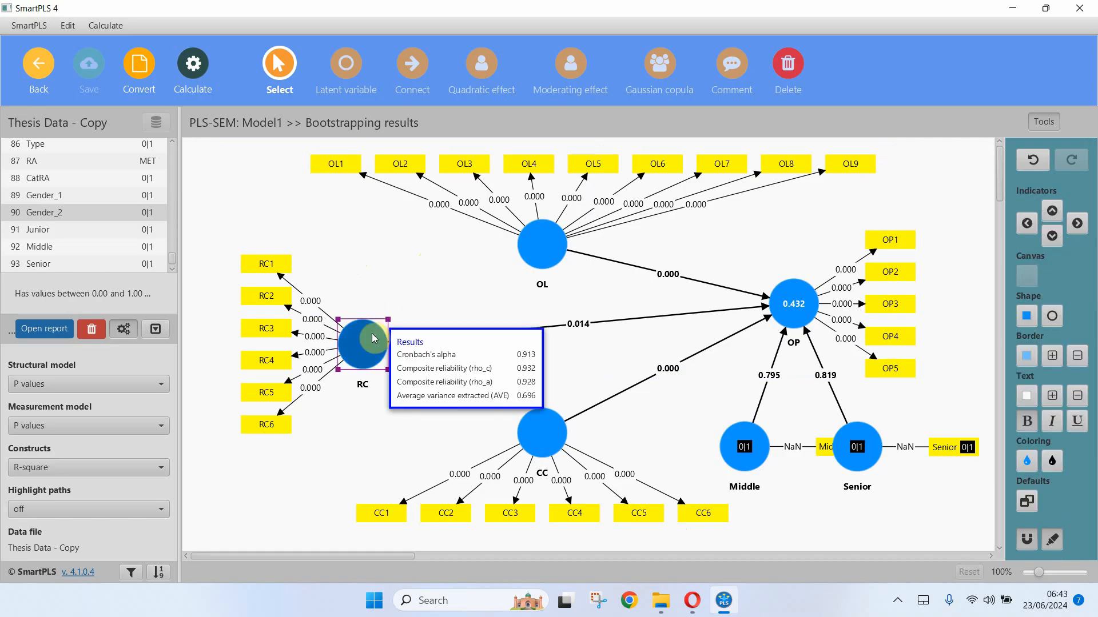
mouse_move(373, 350)
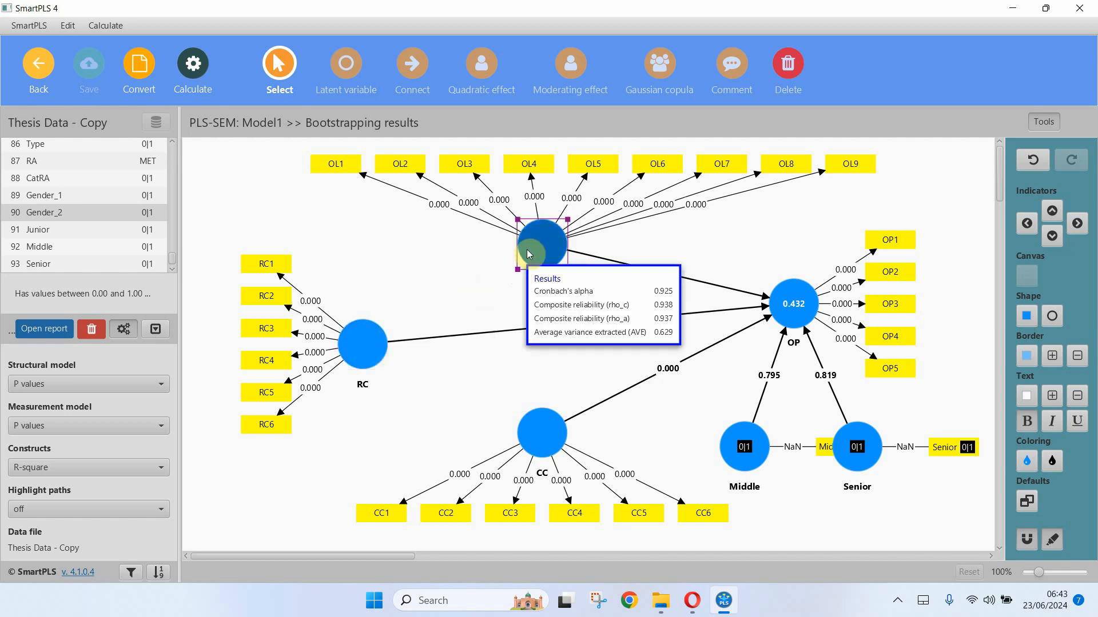
click(487, 273)
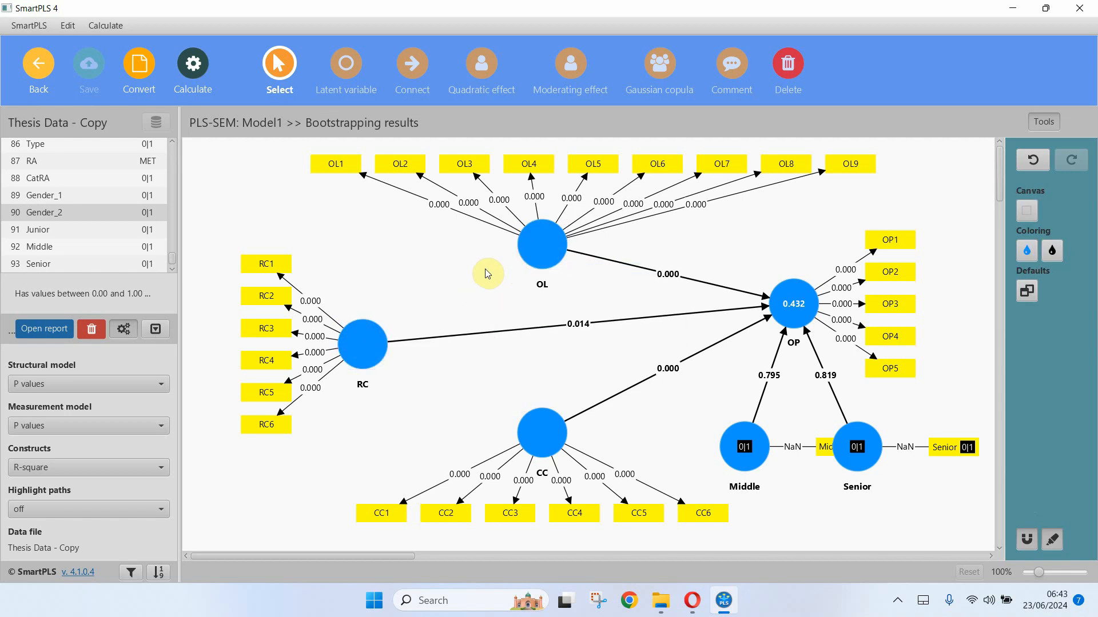